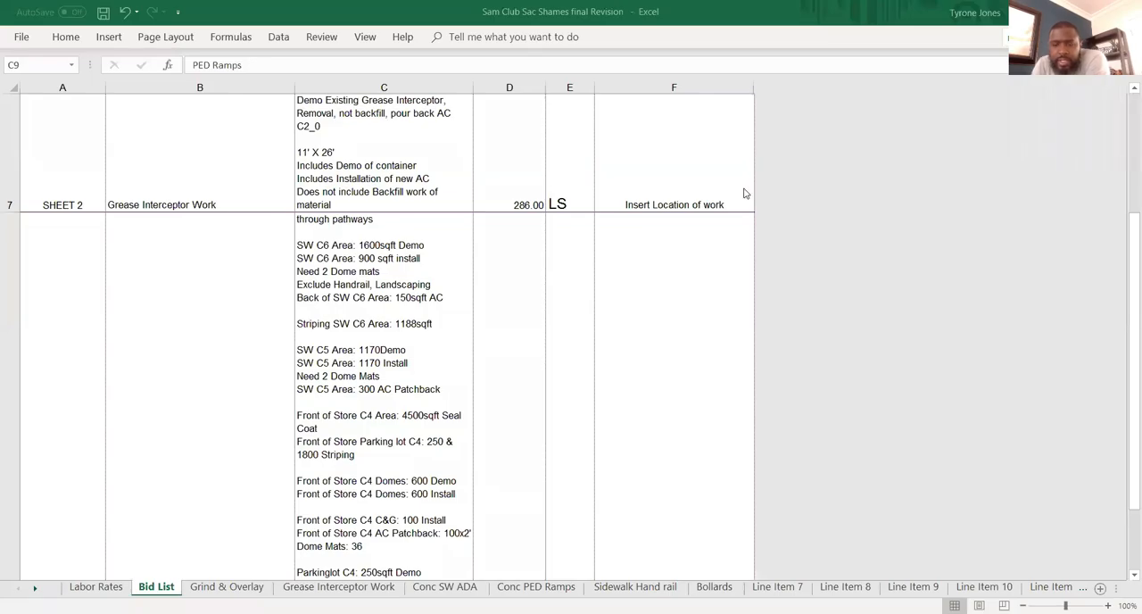
pyautogui.moveTo(572, 237)
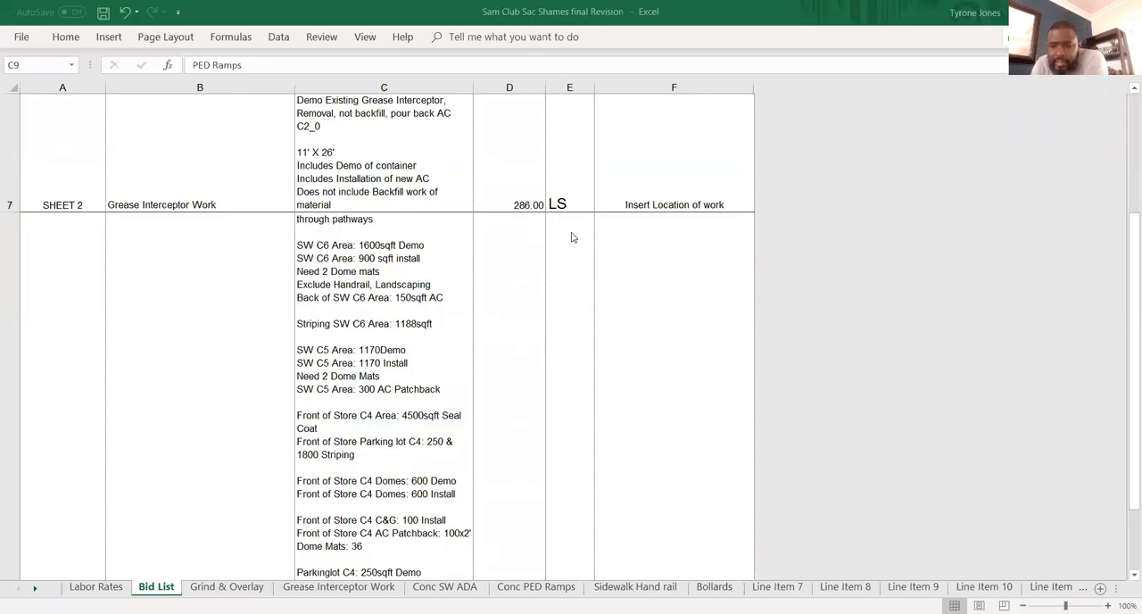
pyautogui.moveTo(214, 357)
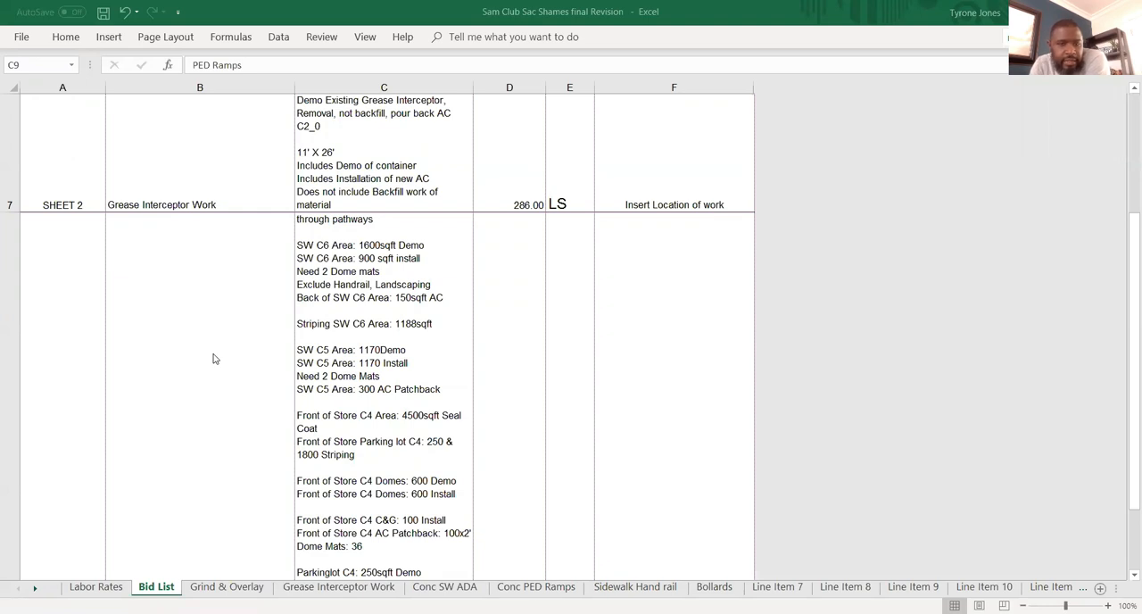
pyautogui.moveTo(241, 358)
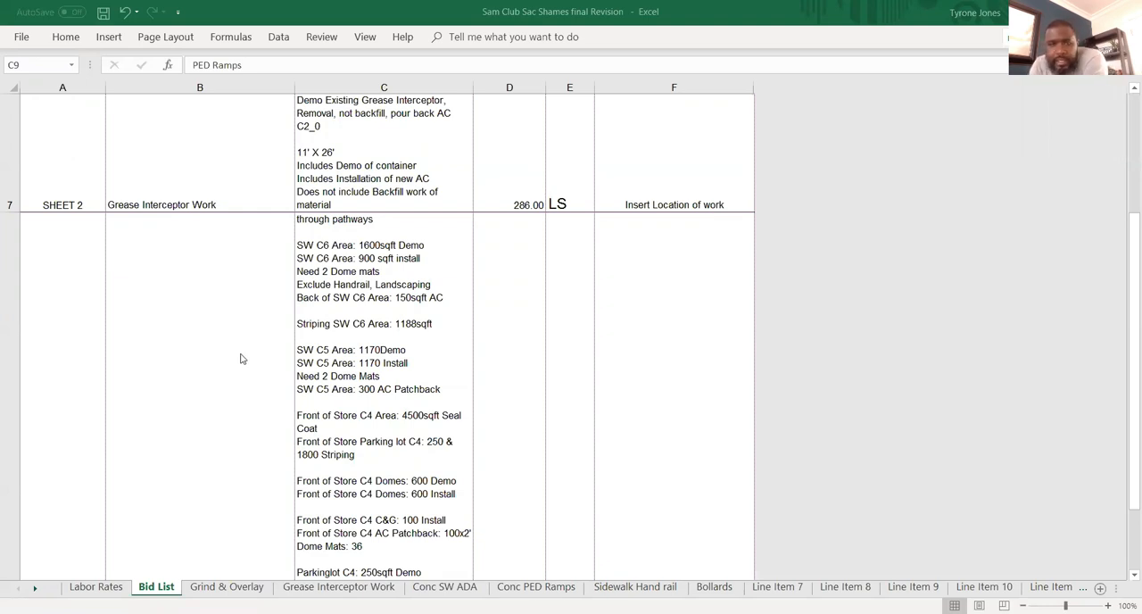
pyautogui.moveTo(250, 336)
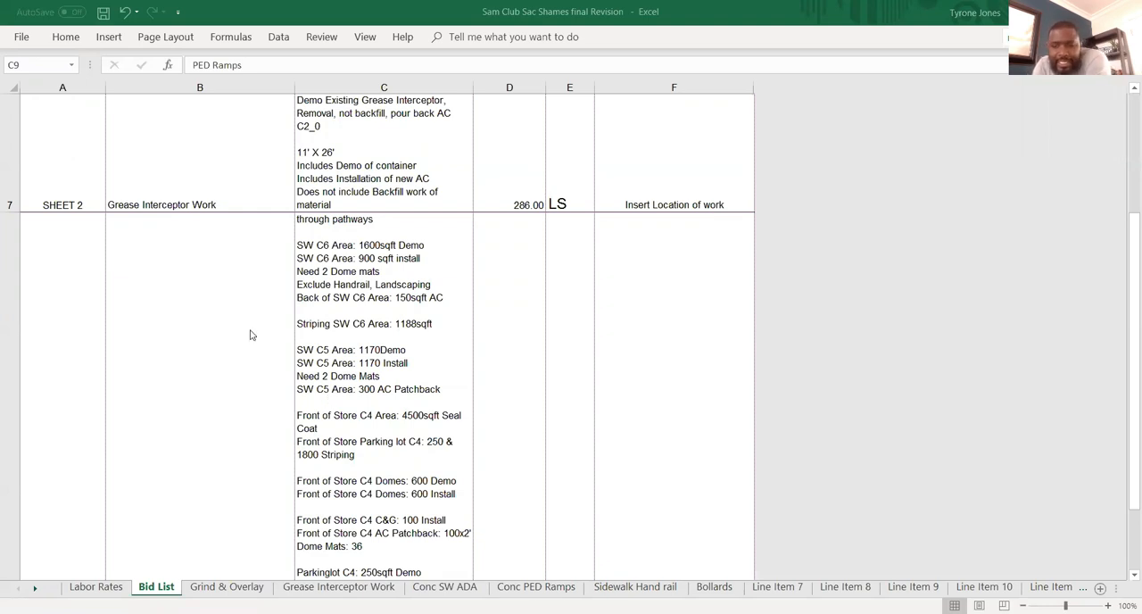
pyautogui.moveTo(798, 274)
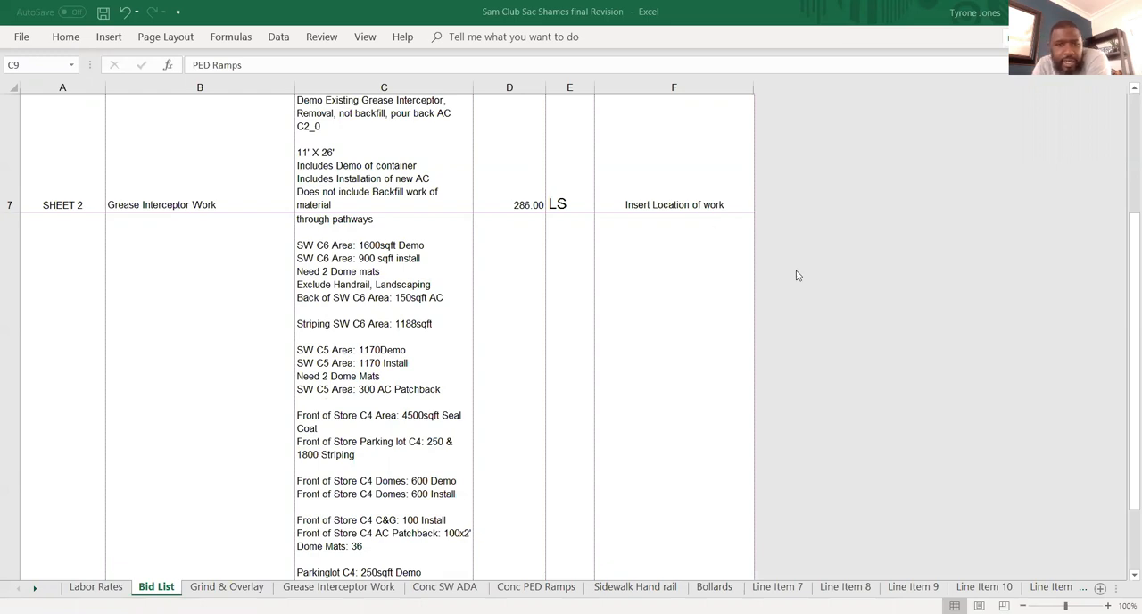
pyautogui.moveTo(1124, 323)
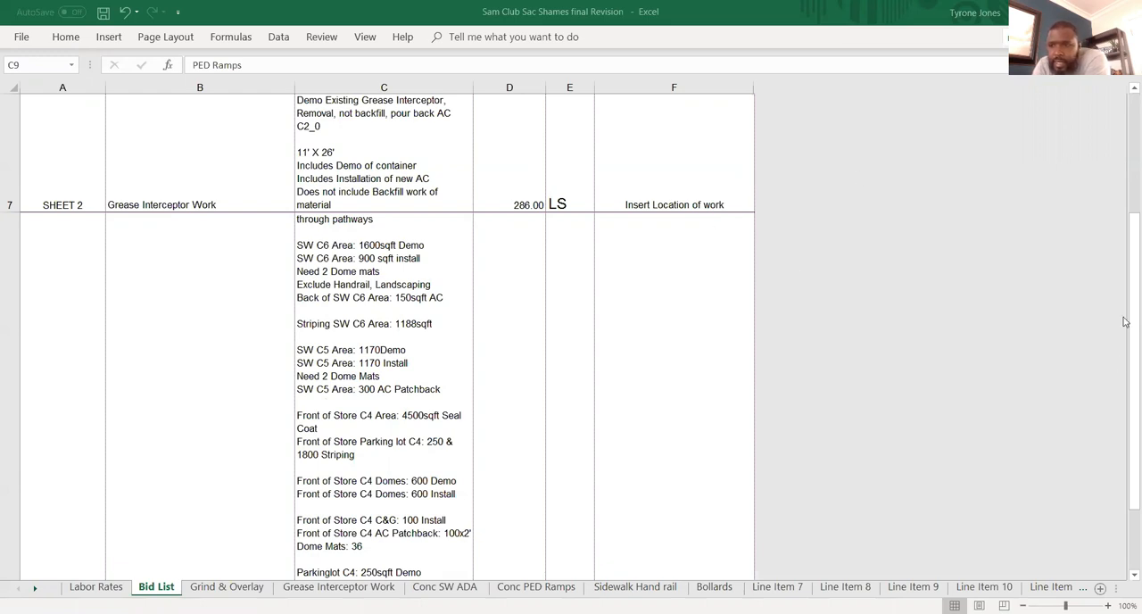
# - Review the Sidewalk Hand Rail sheet, scrolling through its line items
pyautogui.scroll(3)
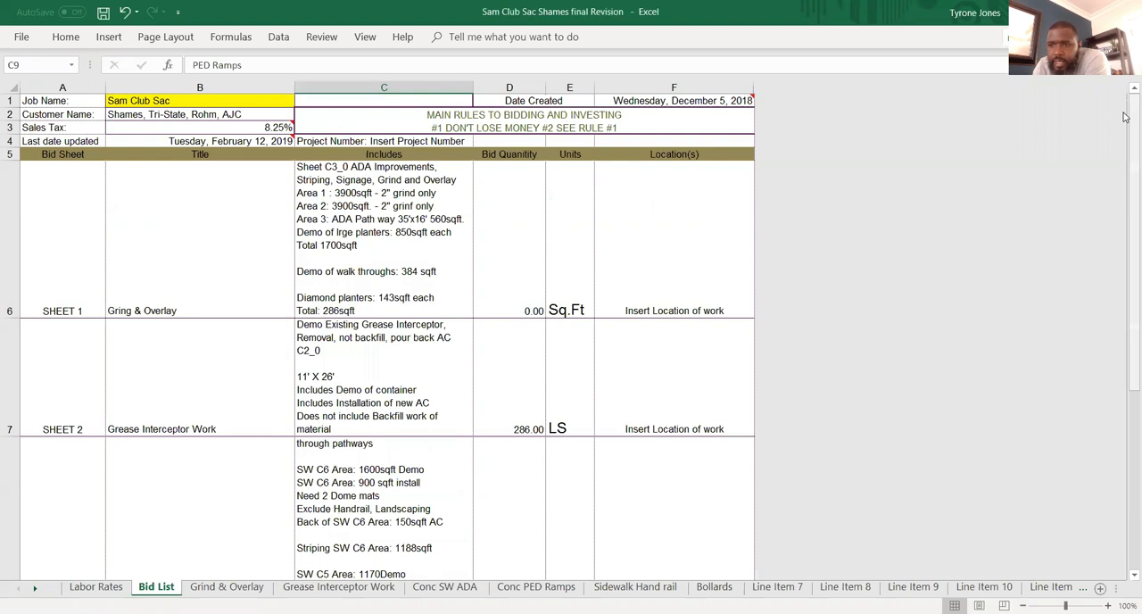
pyautogui.scroll(-3)
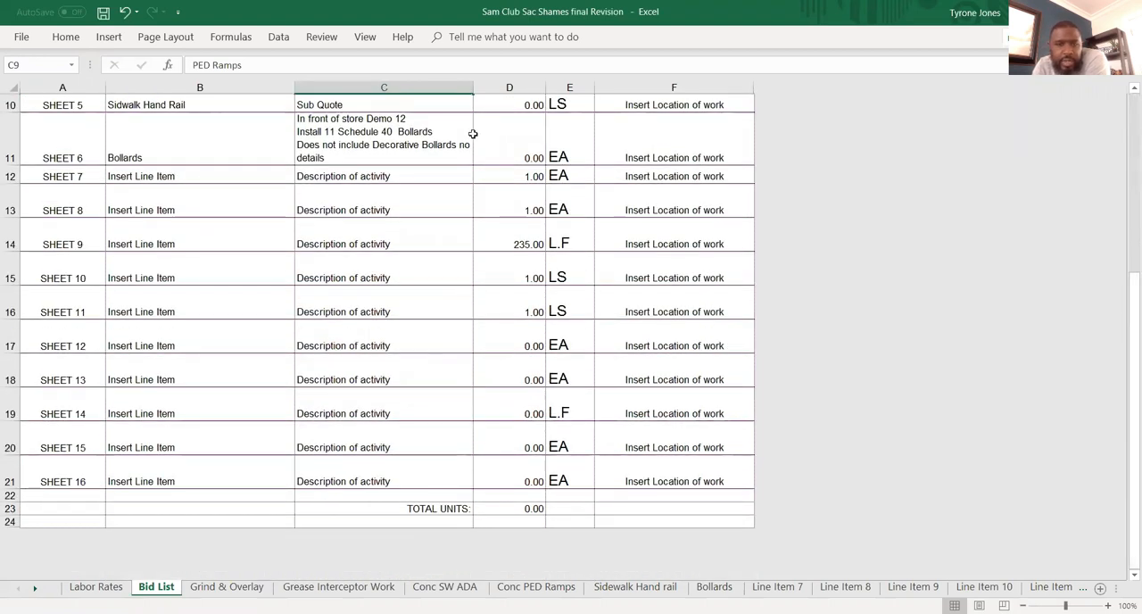
pyautogui.click(200, 103)
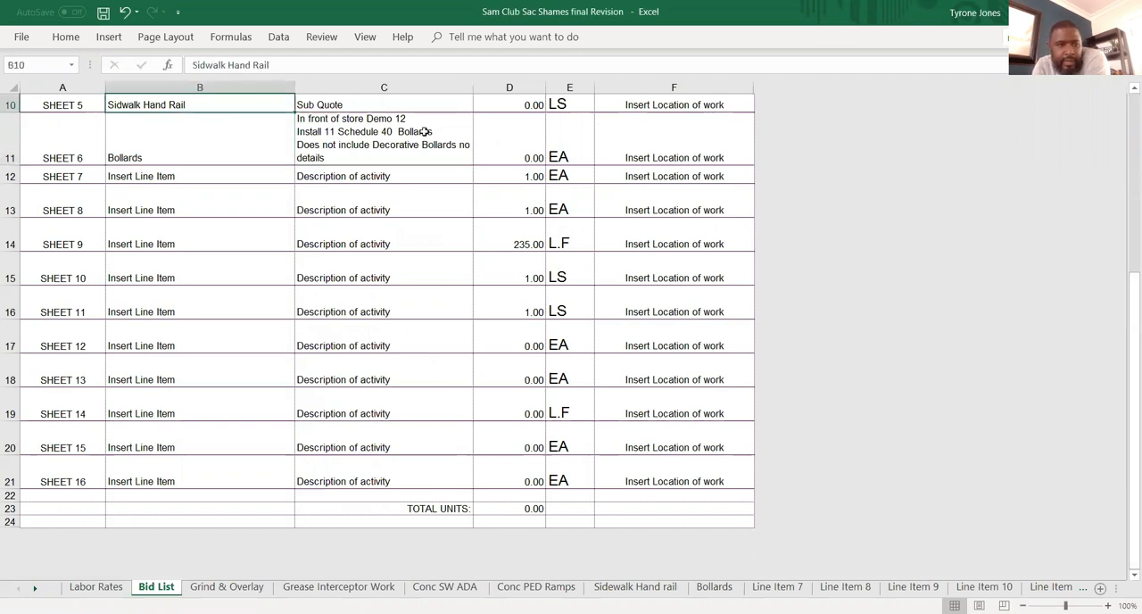
pyautogui.scroll(3)
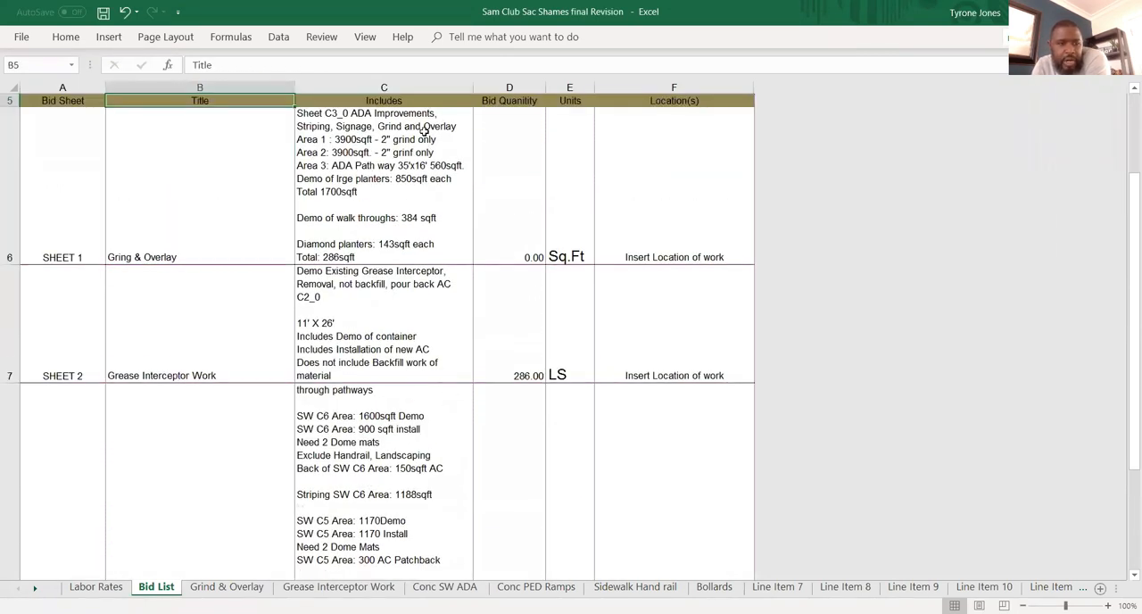
pyautogui.scroll(3)
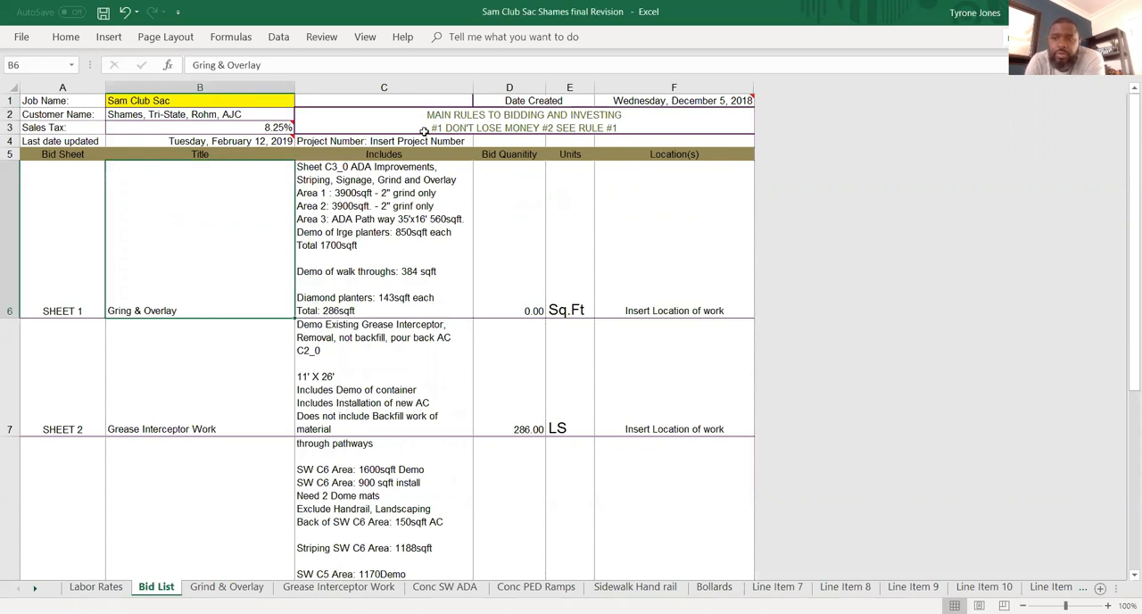
pyautogui.moveTo(333, 104)
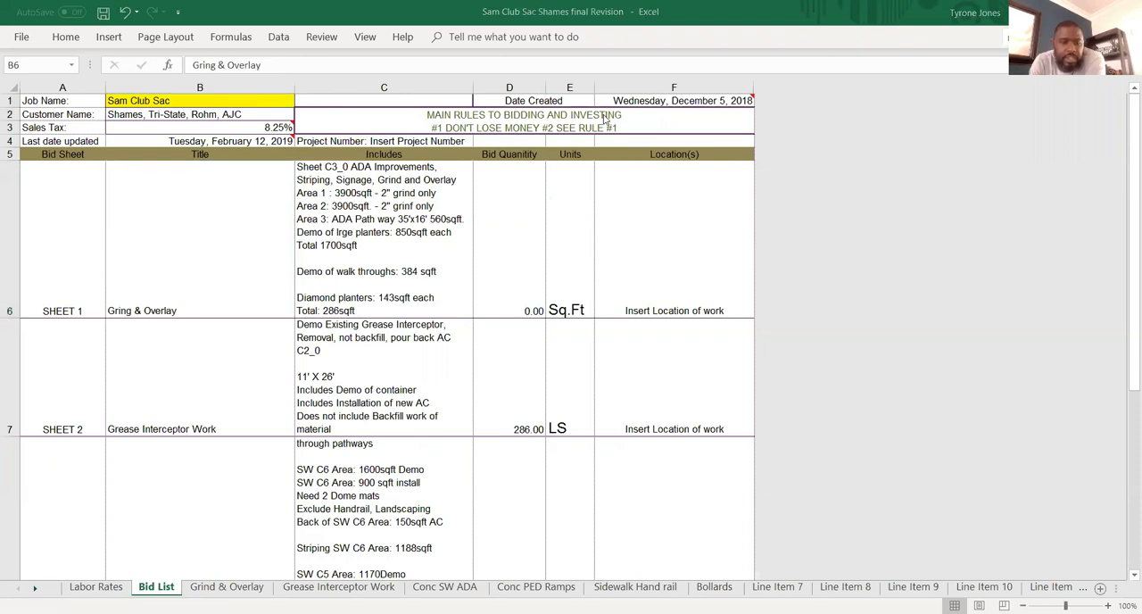
pyautogui.moveTo(630, 146)
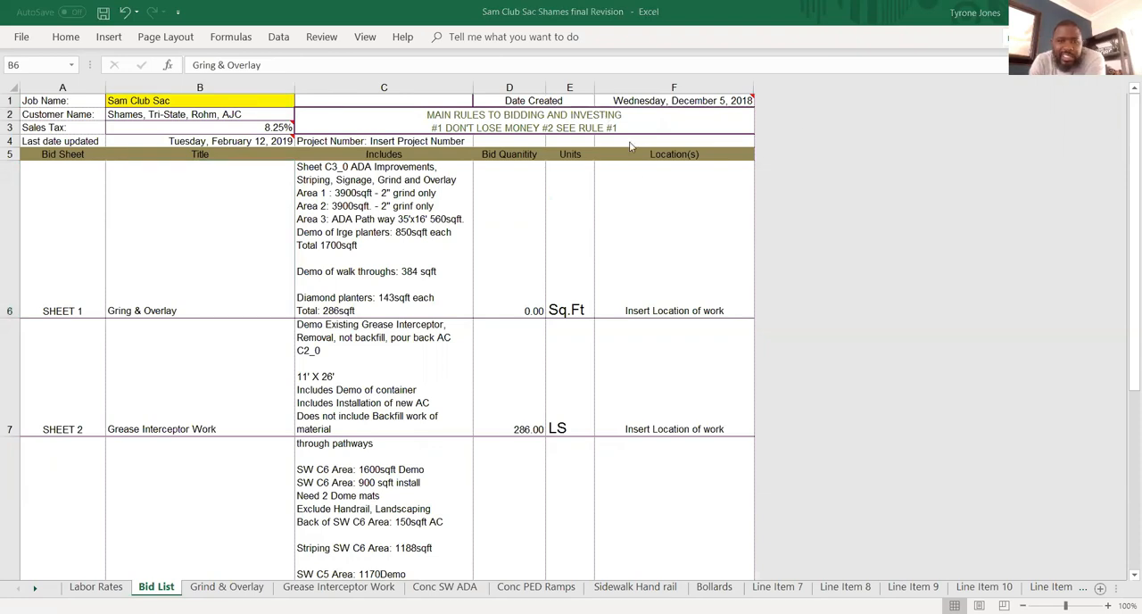
pyautogui.moveTo(535, 221)
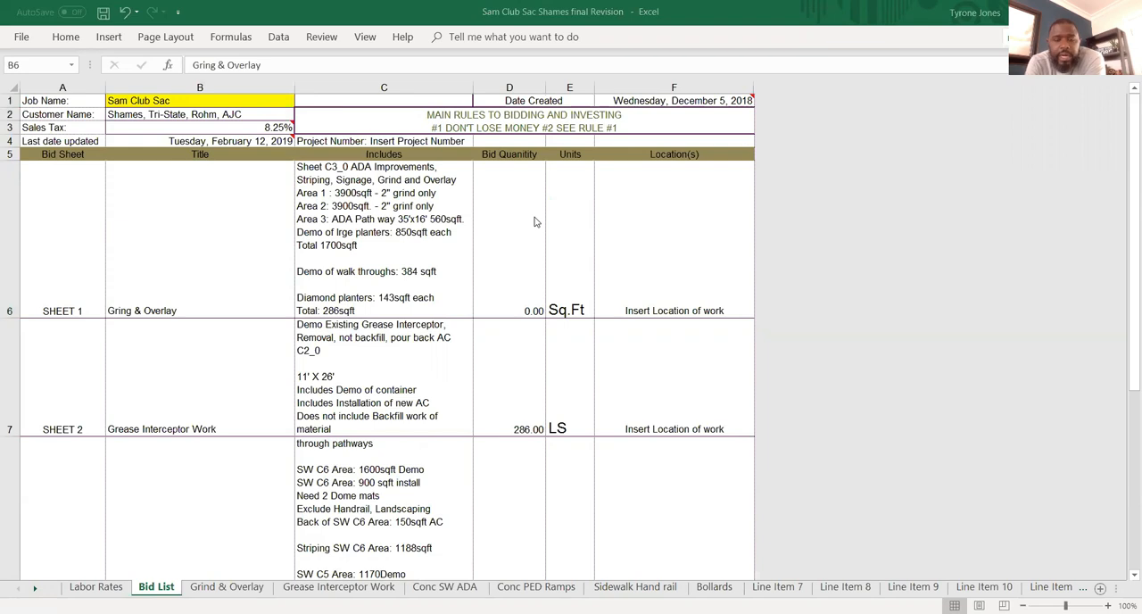
pyautogui.moveTo(428, 278)
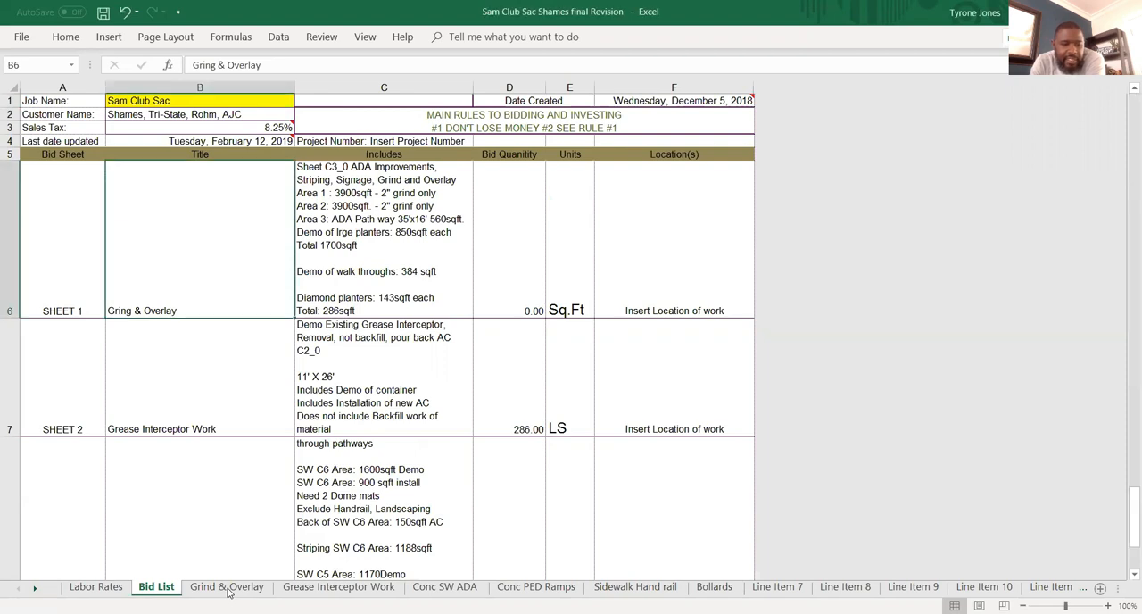
# - Review the Grind & Overlay estimate, checking the Striping and Business License subcontractor entries
pyautogui.click(227, 585)
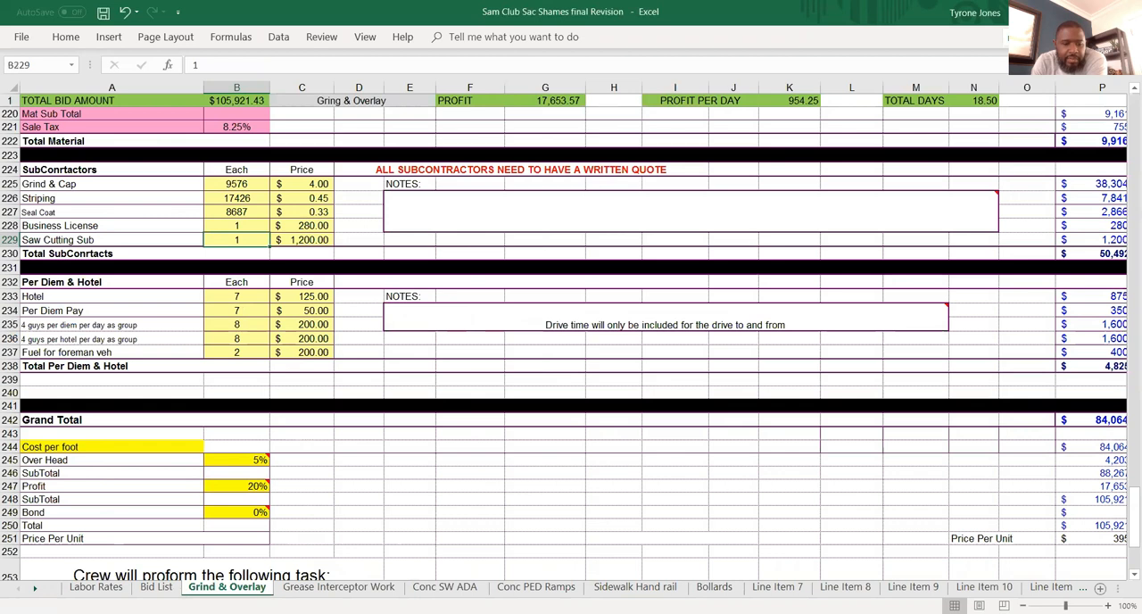
pyautogui.moveTo(177, 182)
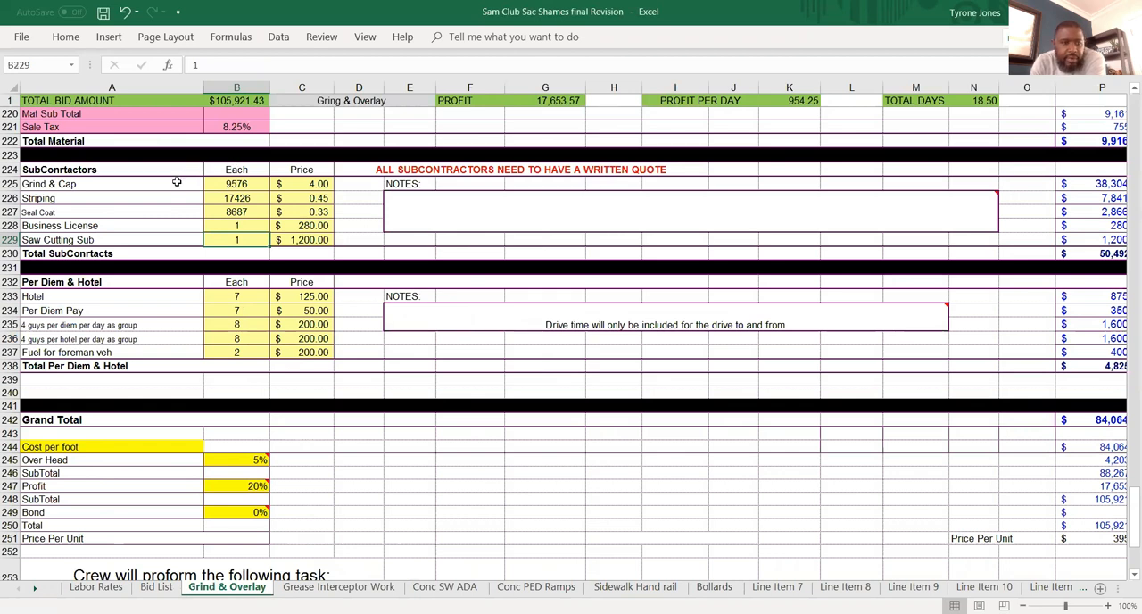
pyautogui.click(110, 197)
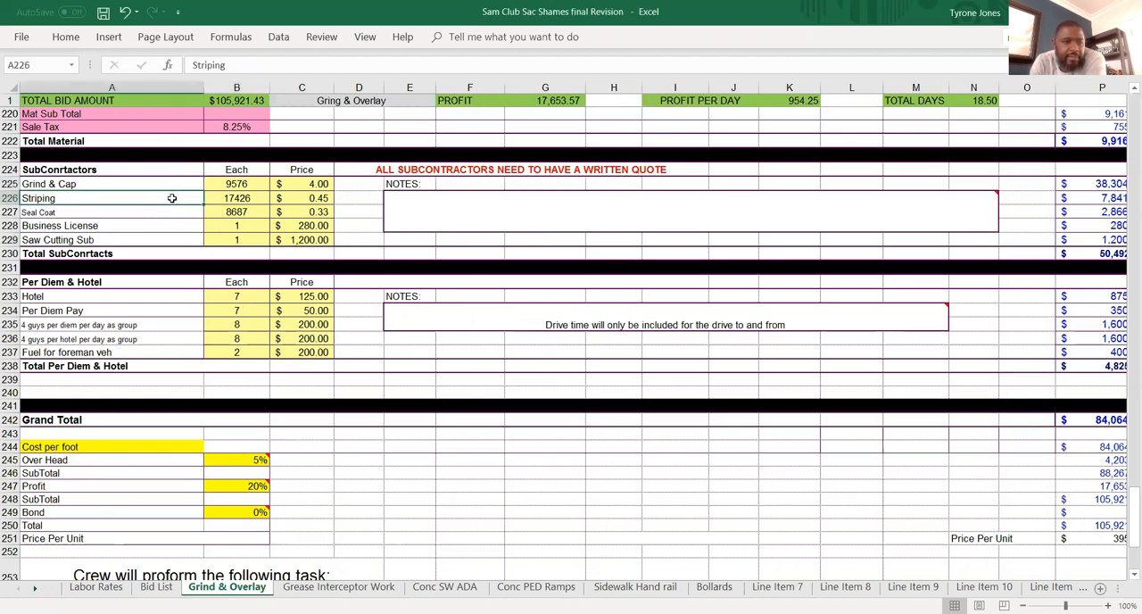
pyautogui.click(110, 225)
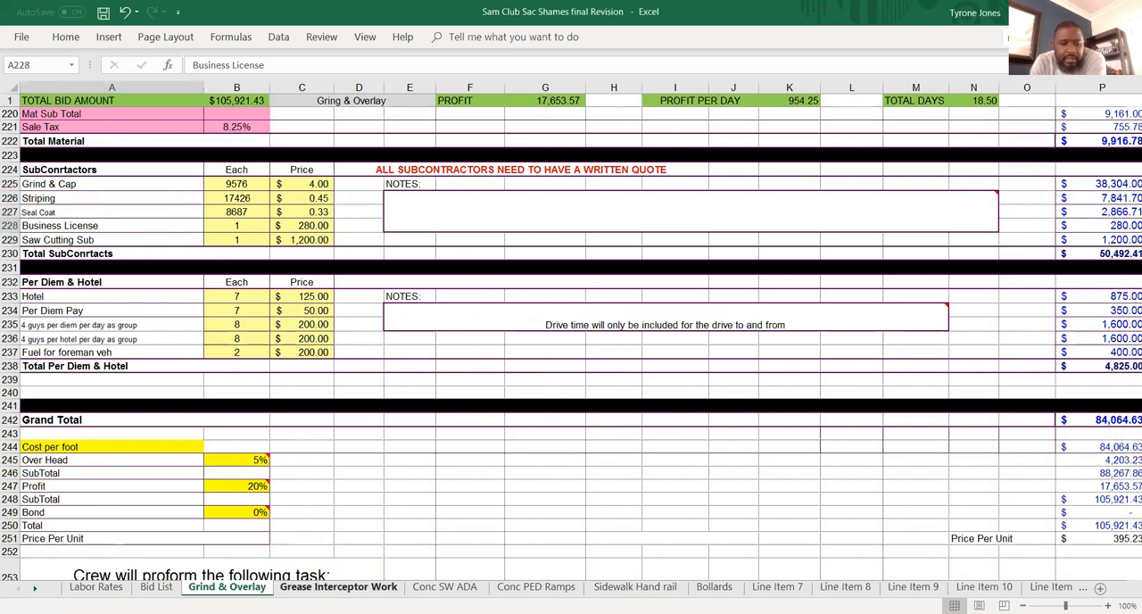
# - Page through the Grease Interceptor, Conc SW ADA and Conc PED Ramps sheets to the blank Insert Line Item 12 sheet
pyautogui.click(339, 586)
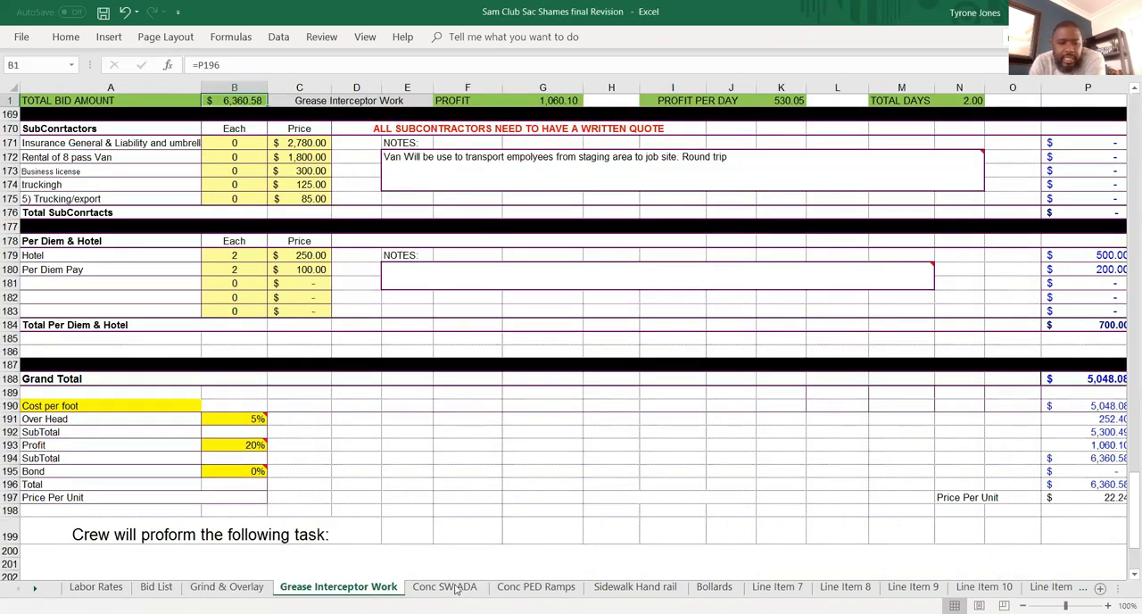
pyautogui.click(444, 585)
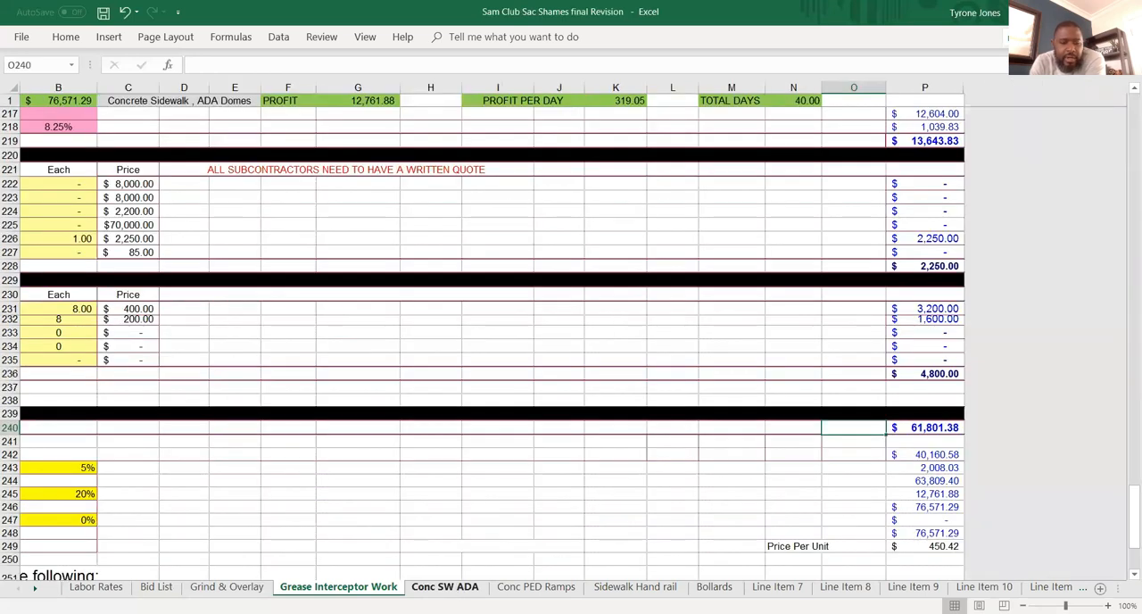
pyautogui.click(535, 585)
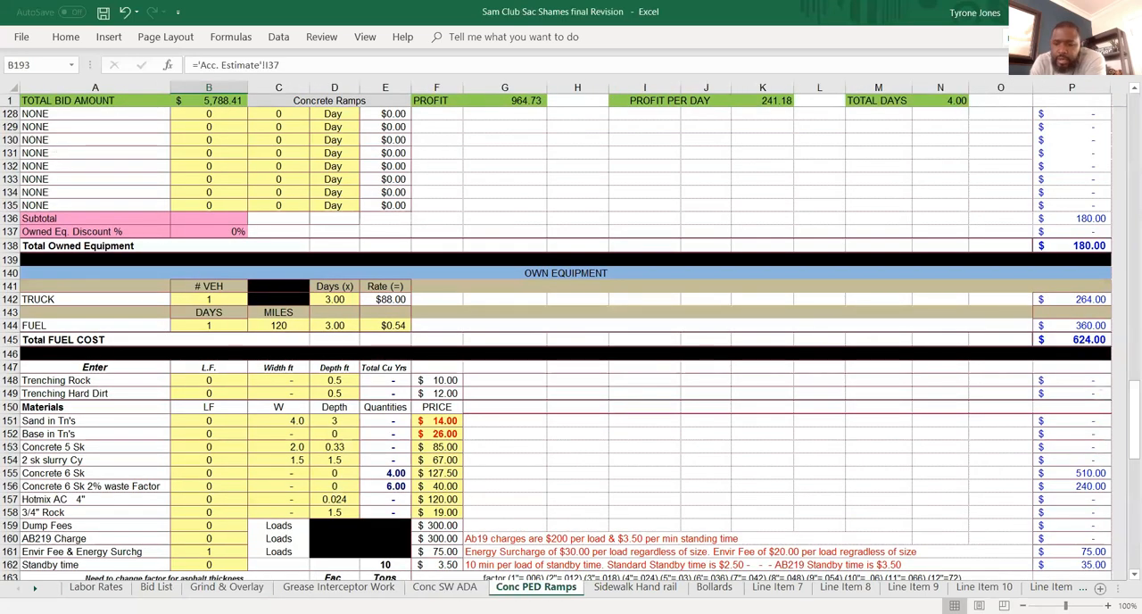
pyautogui.click(936, 585)
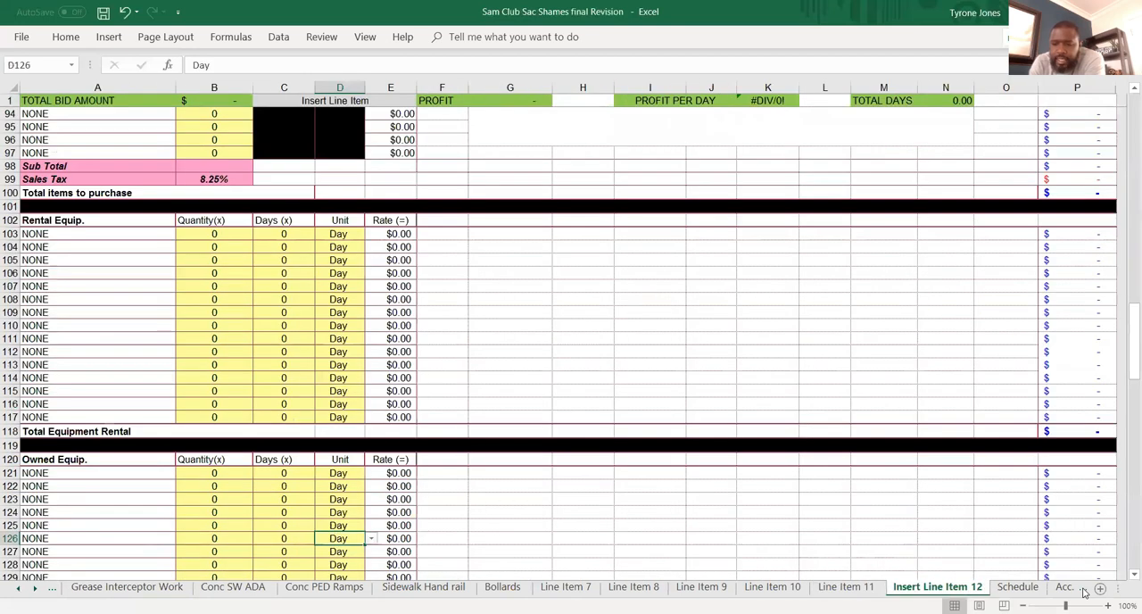
pyautogui.click(952, 585)
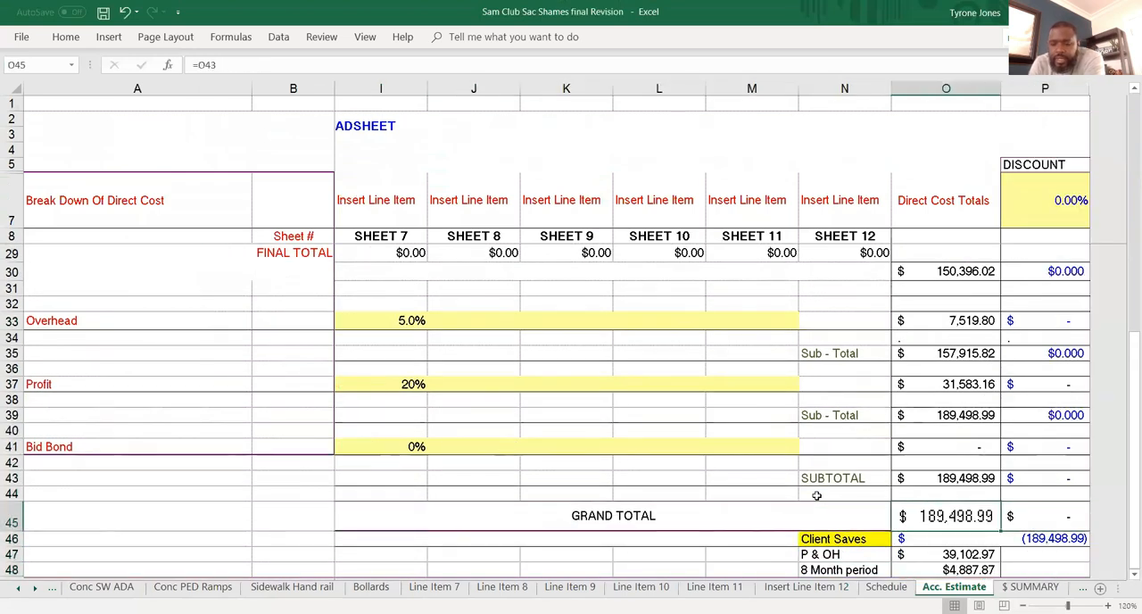
pyautogui.click(844, 462)
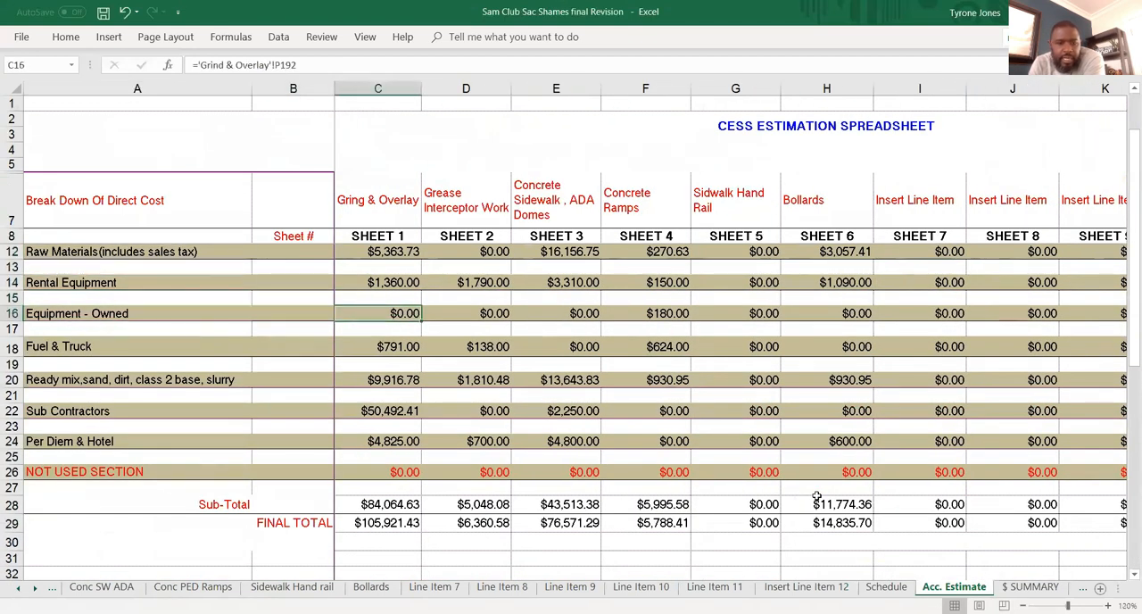
pyautogui.click(378, 471)
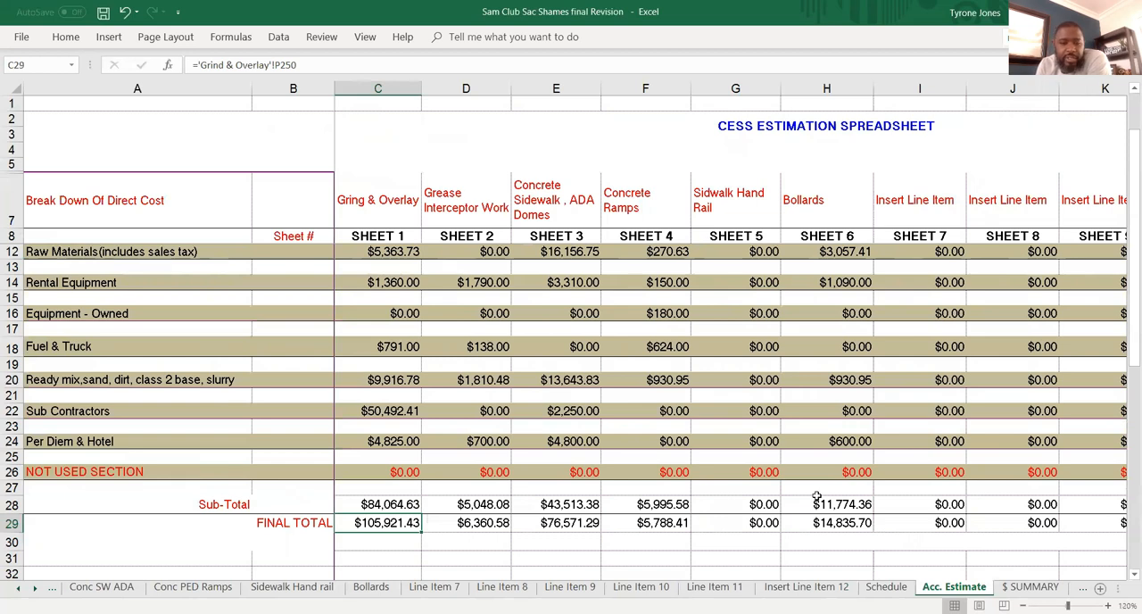
pyautogui.click(466, 503)
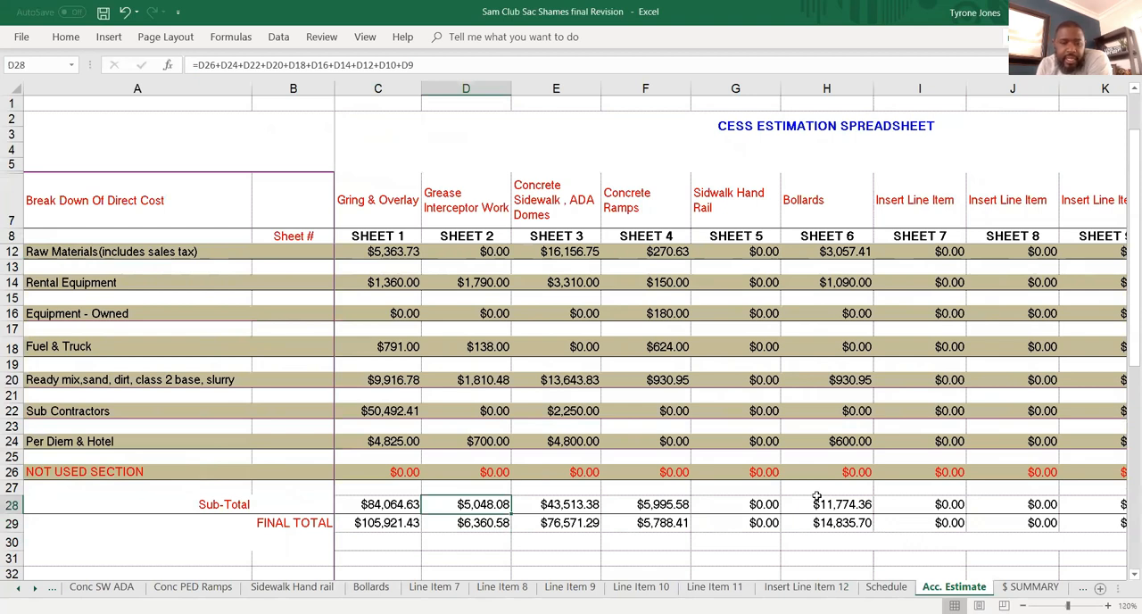
pyautogui.click(557, 503)
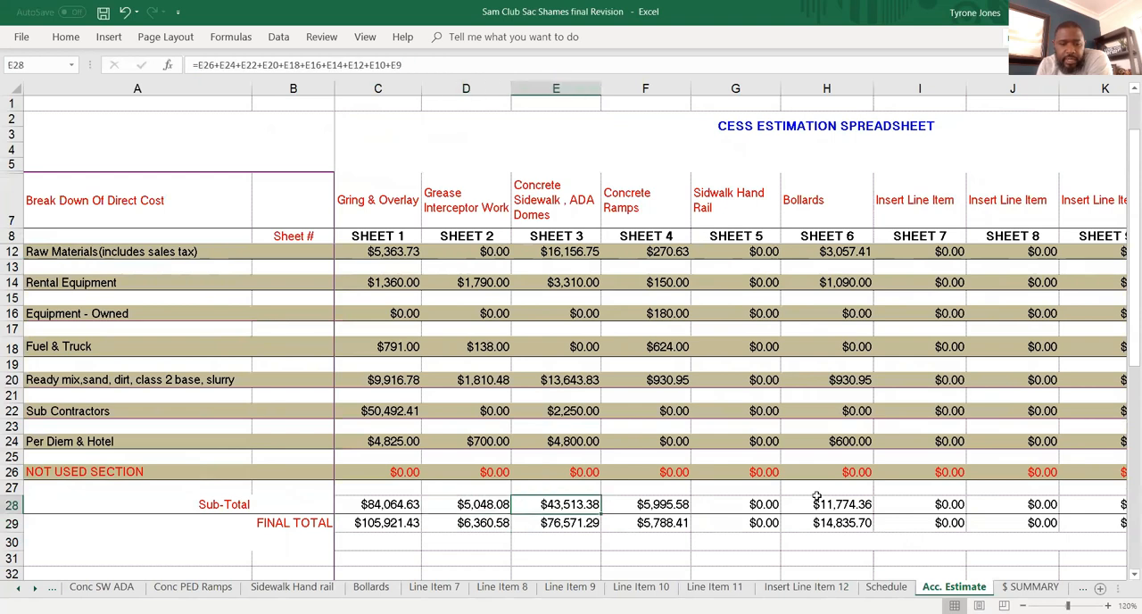
pyautogui.click(735, 503)
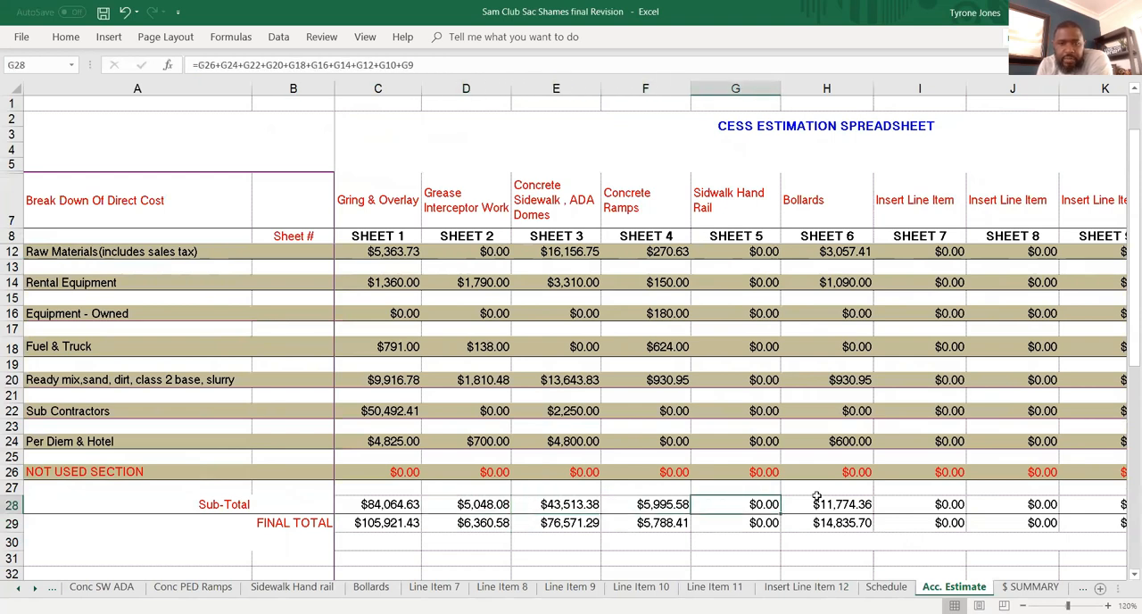
pyautogui.click(646, 503)
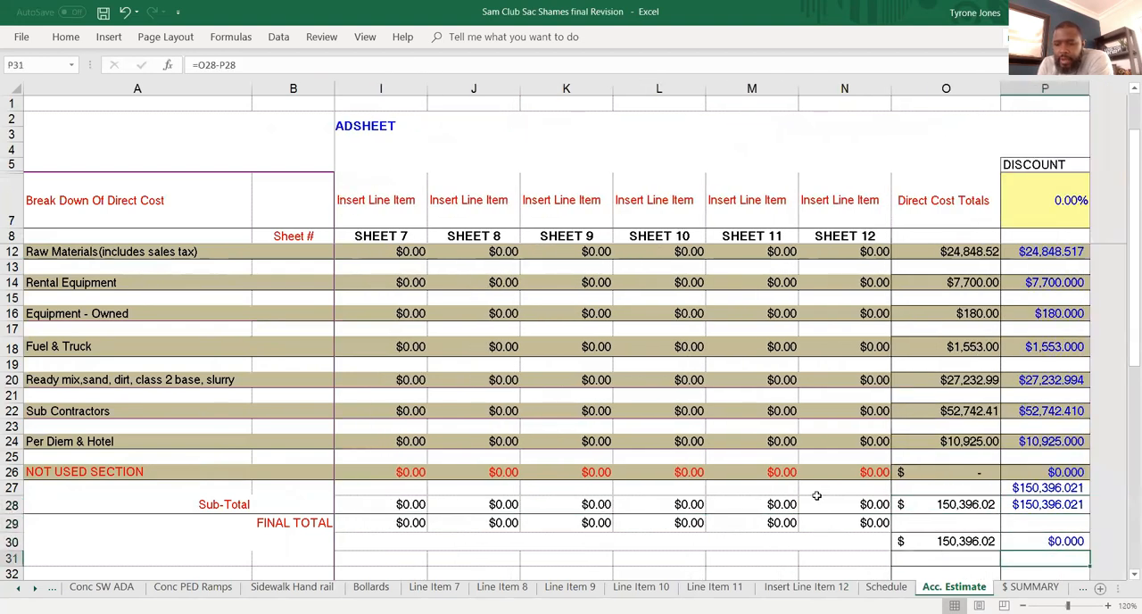
pyautogui.scroll(-3)
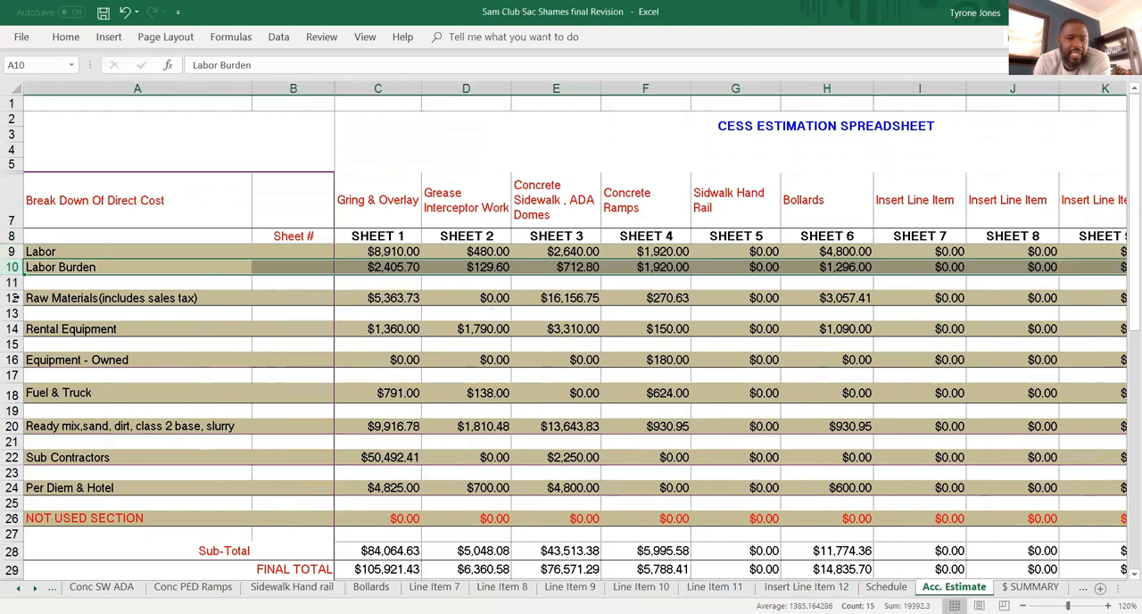
pyautogui.click(378, 87)
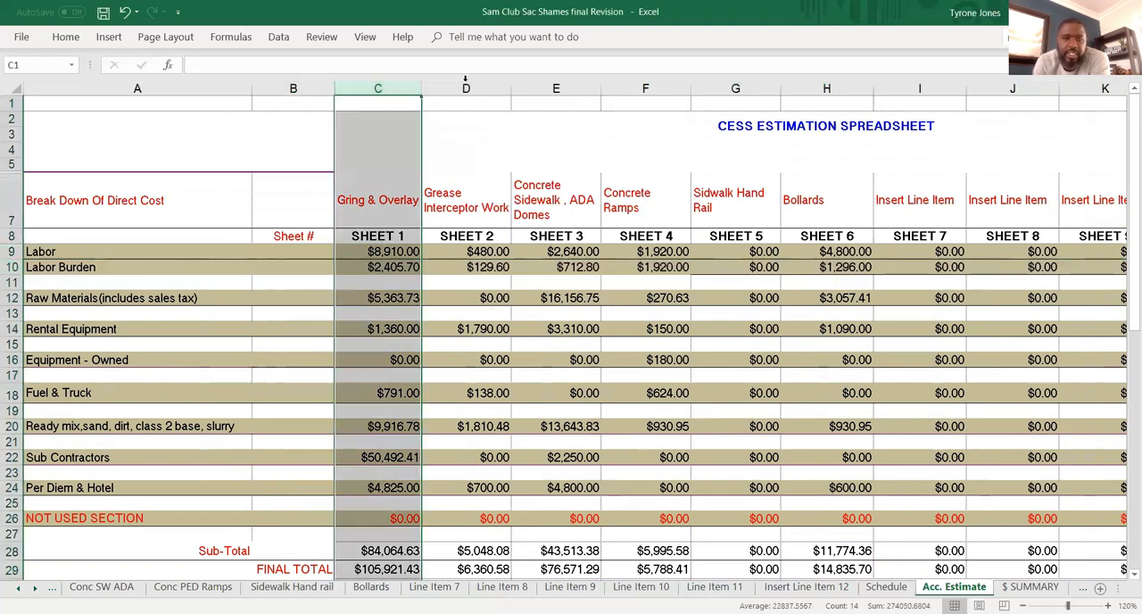
pyautogui.click(465, 103)
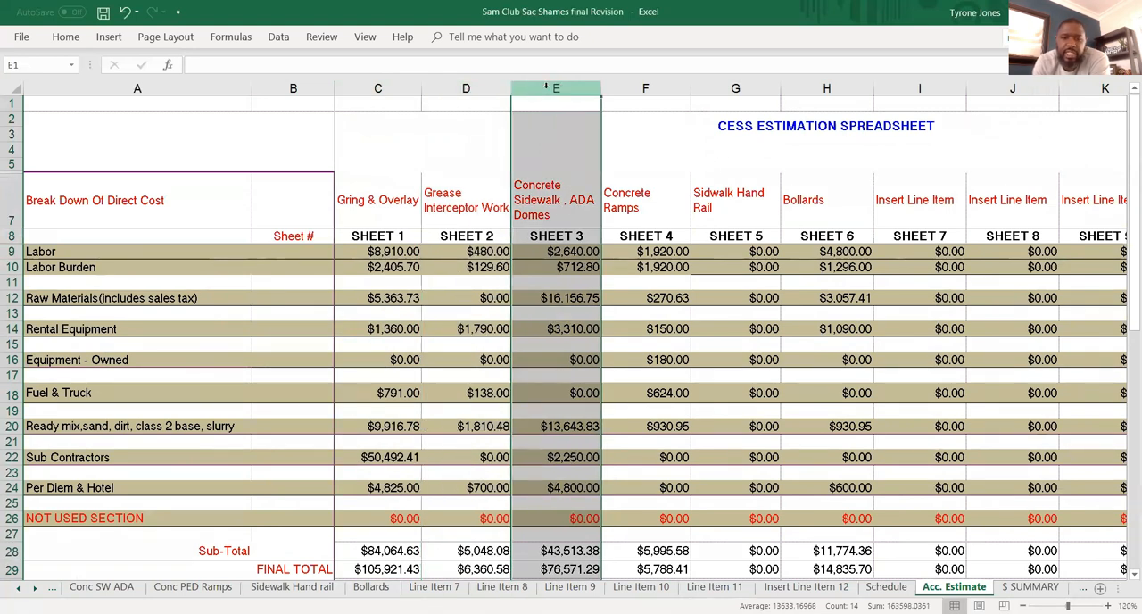
pyautogui.click(646, 104)
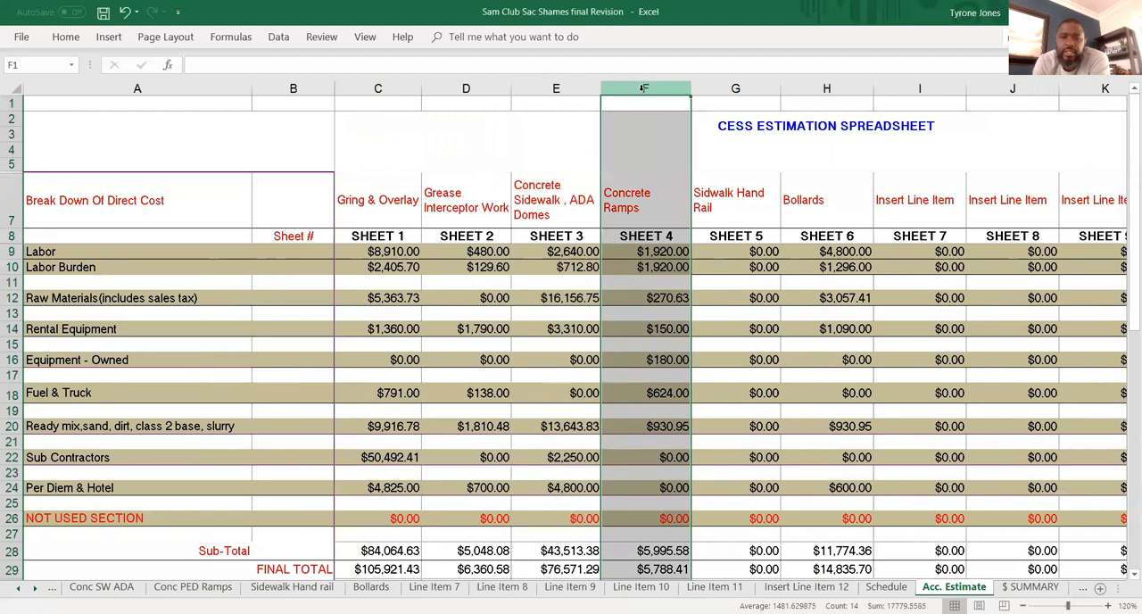
pyautogui.click(735, 88)
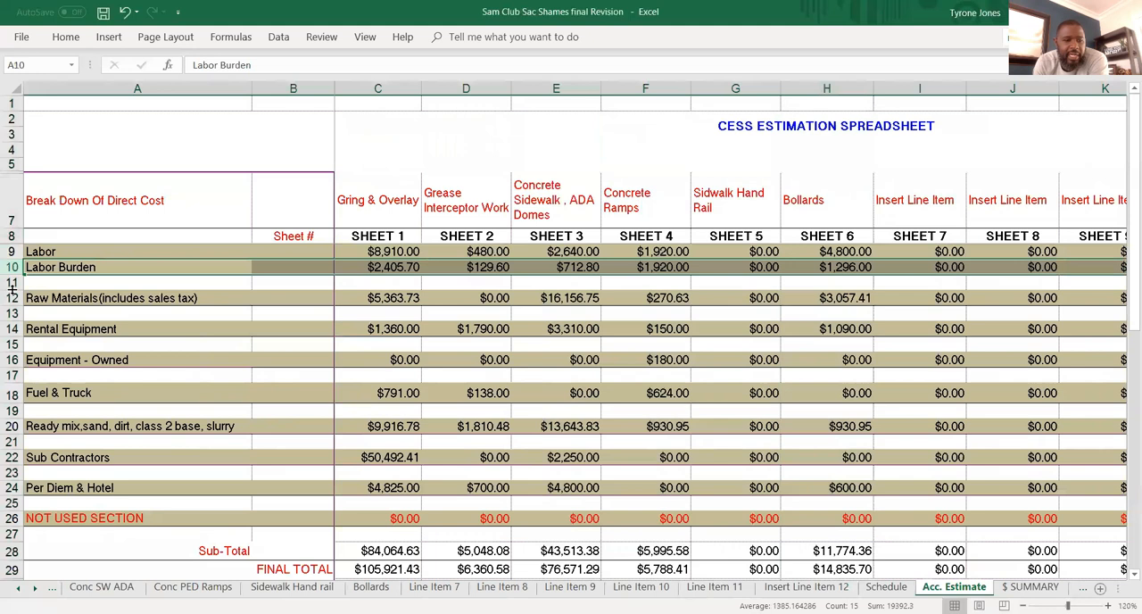
pyautogui.click(135, 296)
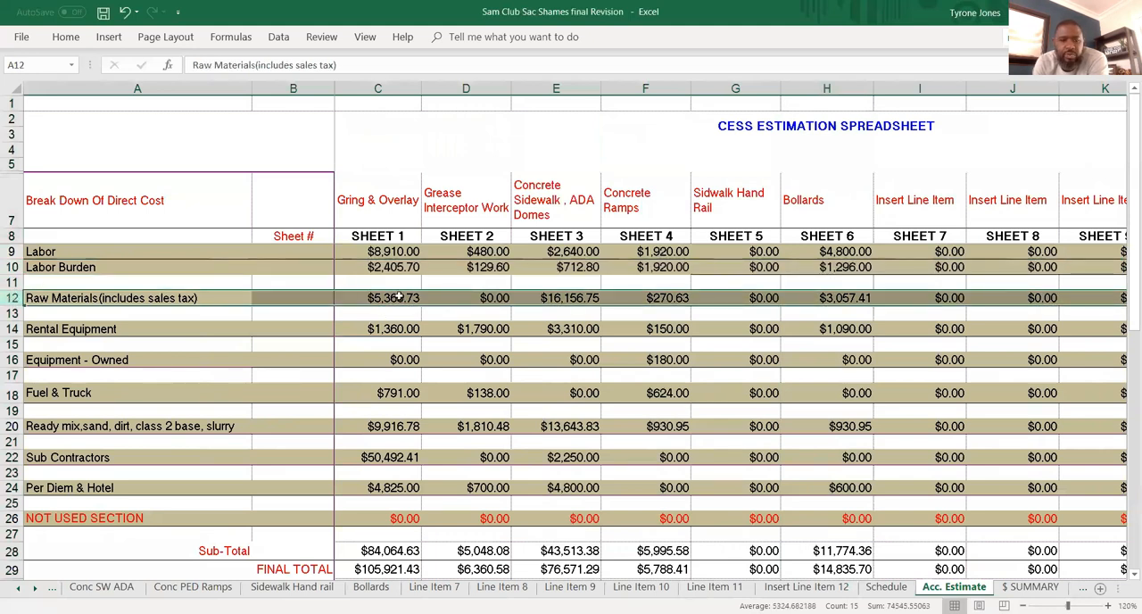
pyautogui.click(557, 328)
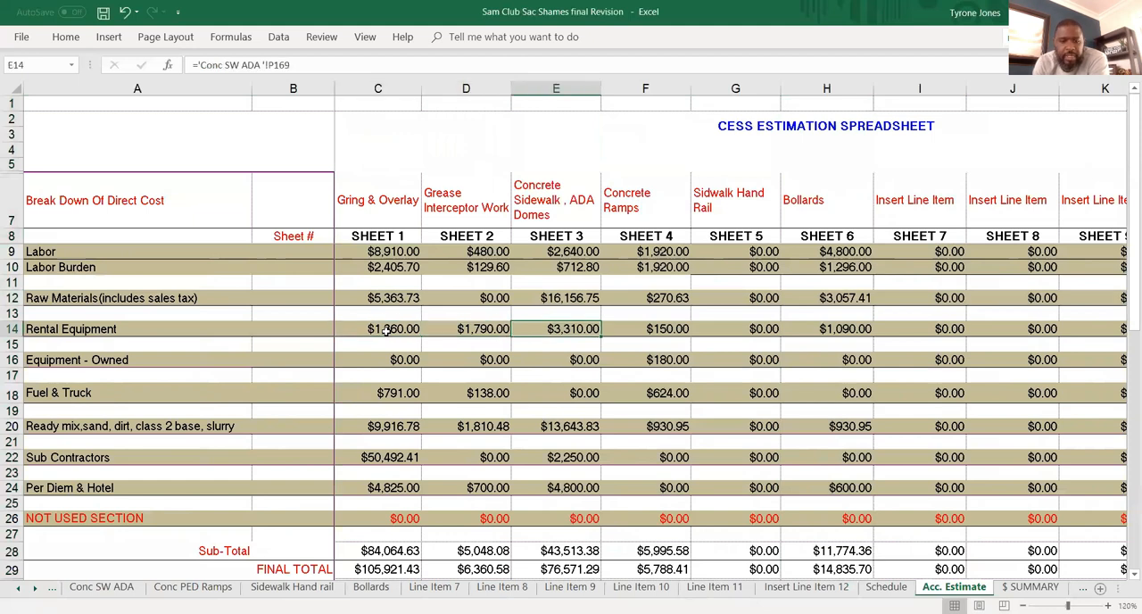
pyautogui.click(378, 328)
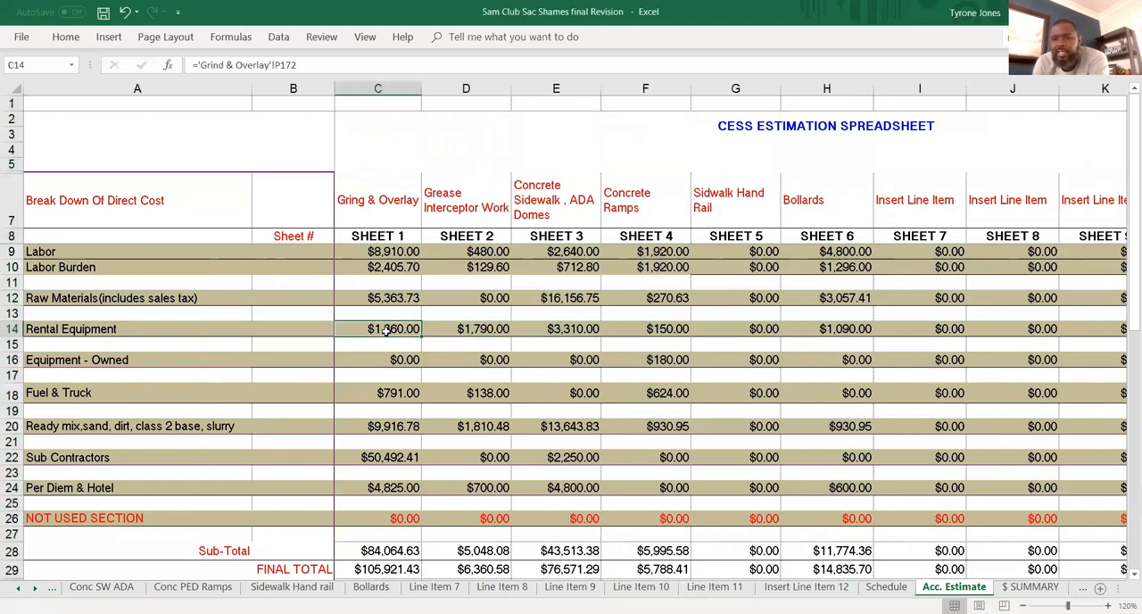
pyautogui.click(667, 360)
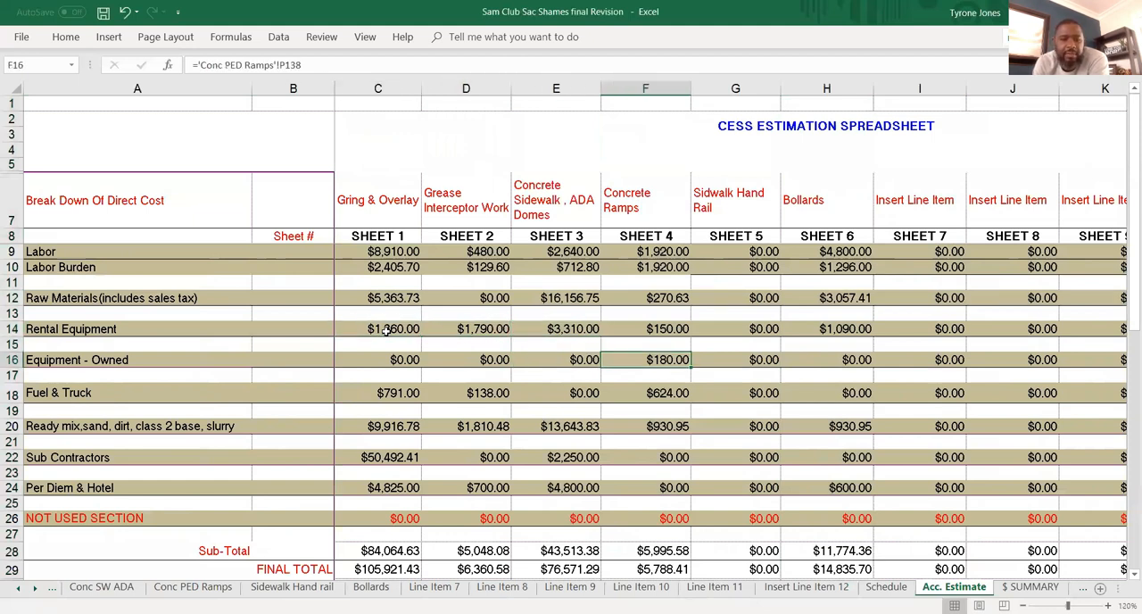
pyautogui.click(735, 425)
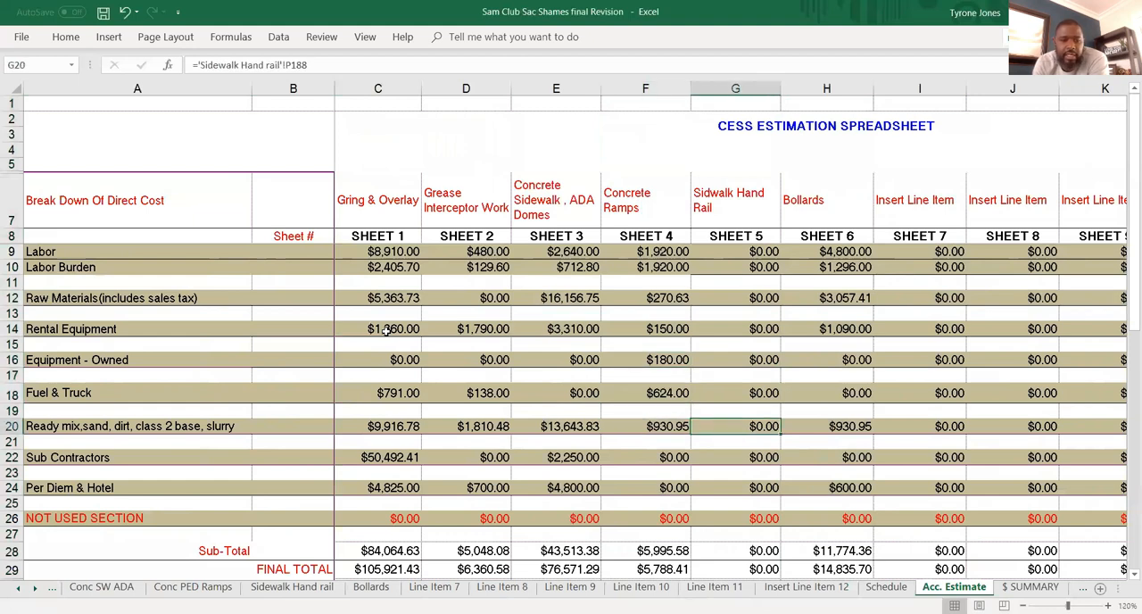
pyautogui.hscroll(3)
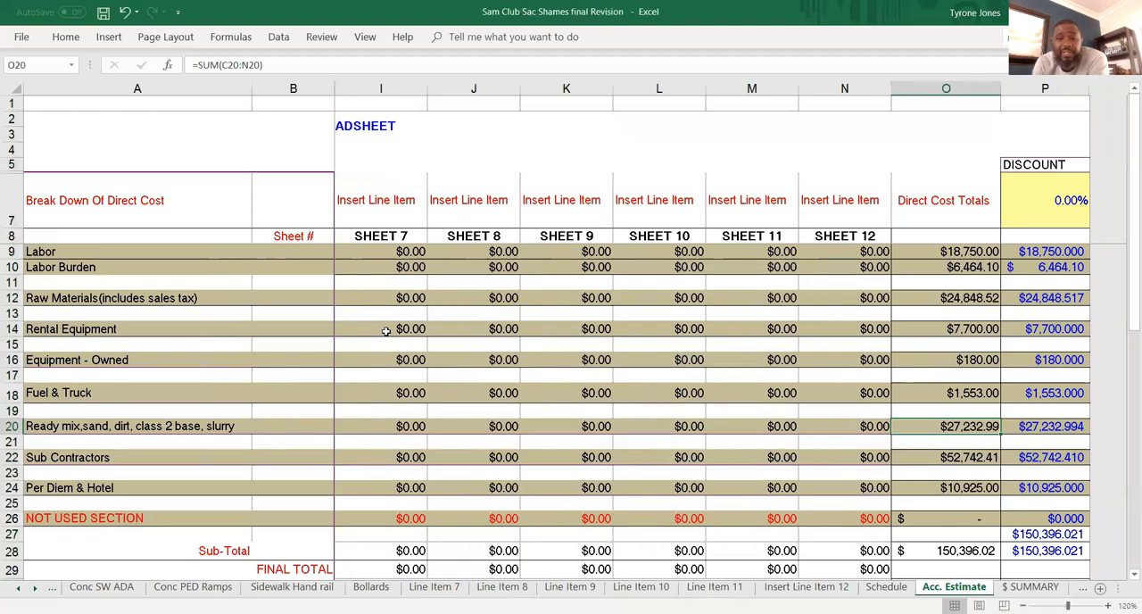
pyautogui.click(946, 411)
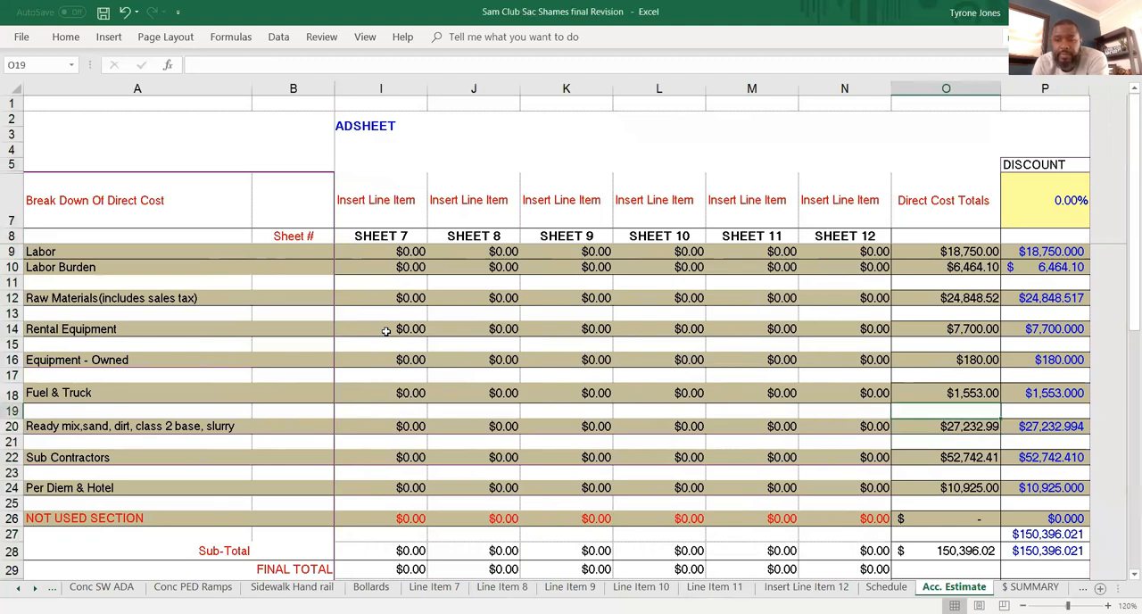
pyautogui.click(946, 250)
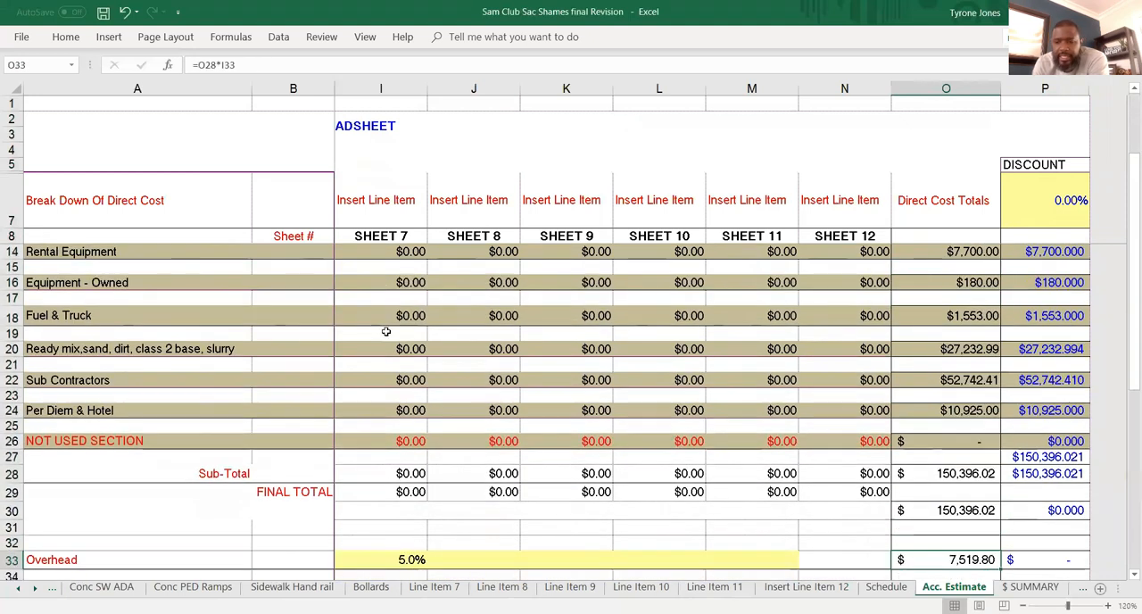
pyautogui.scroll(-3)
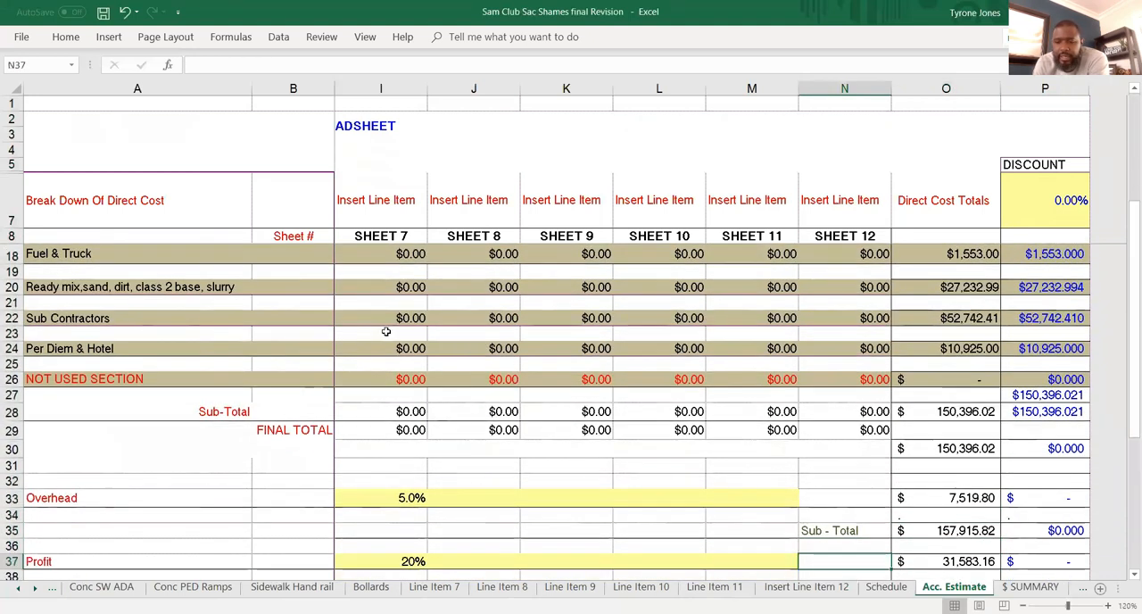
pyautogui.scroll(-3)
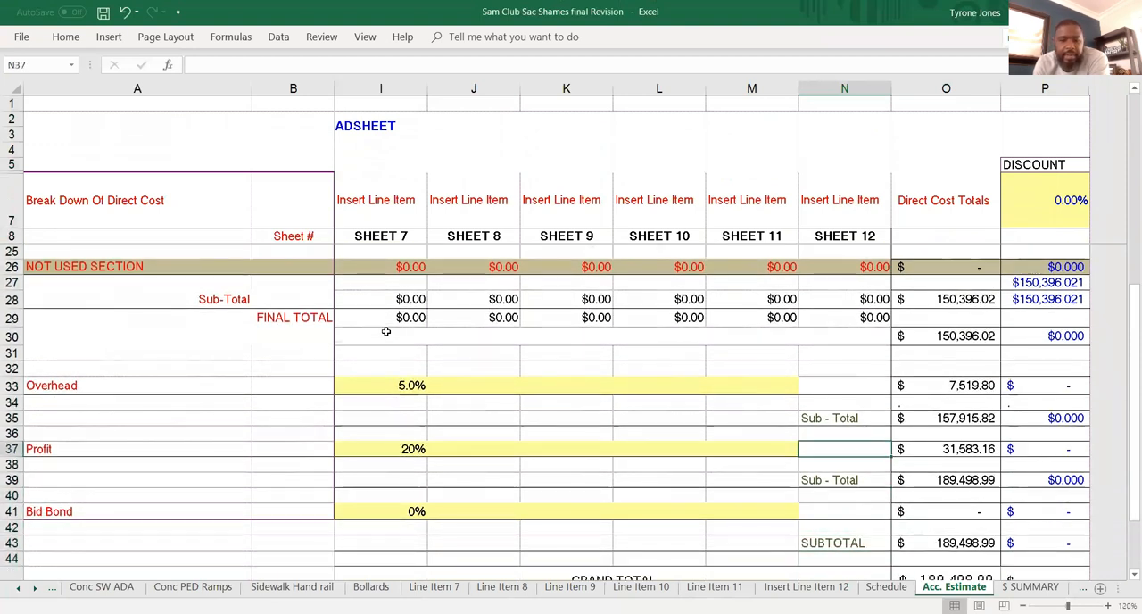
pyautogui.hscroll(-3)
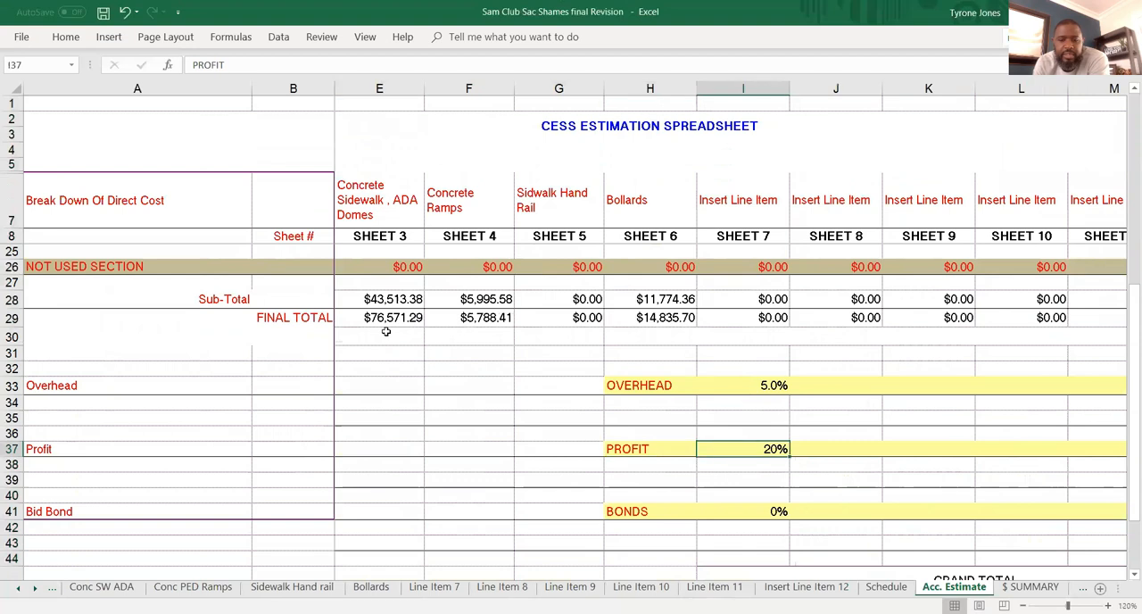
pyautogui.click(742, 385)
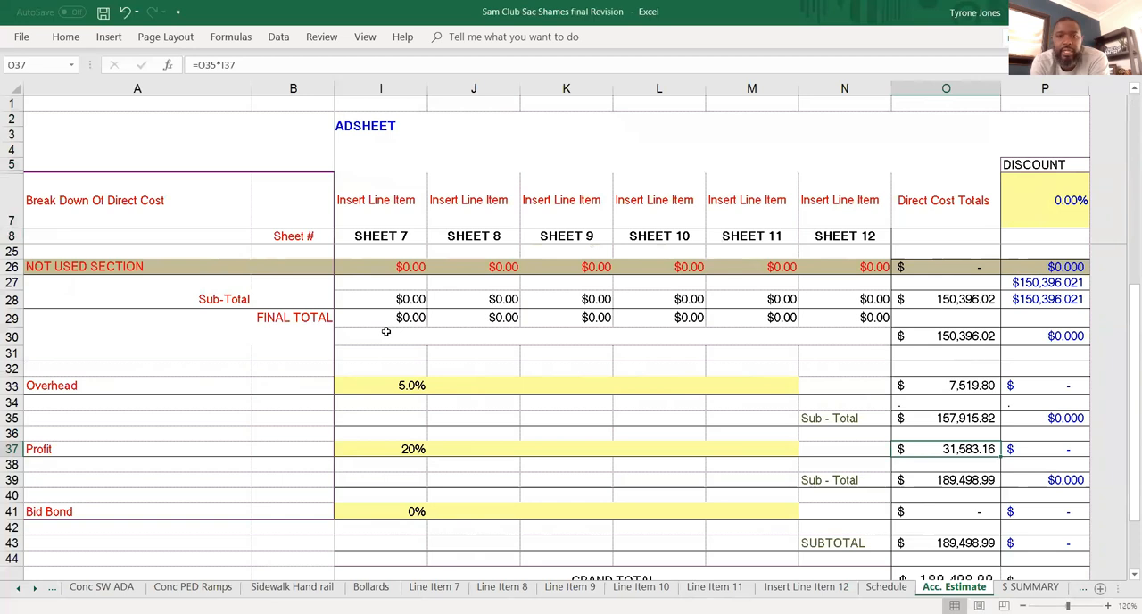
pyautogui.moveTo(326, 371)
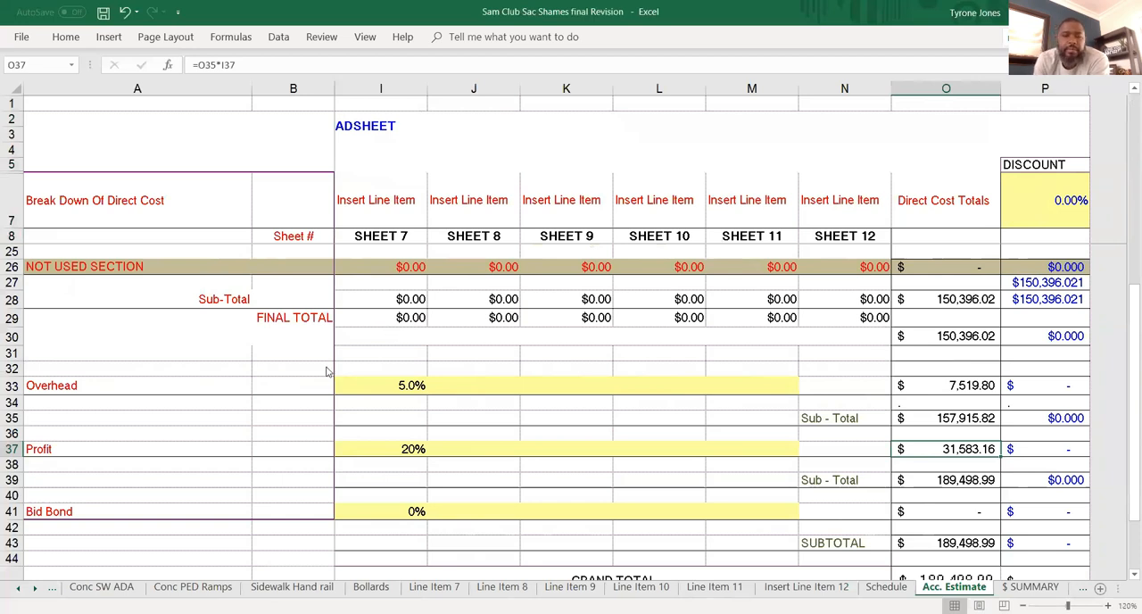
pyautogui.moveTo(404, 205)
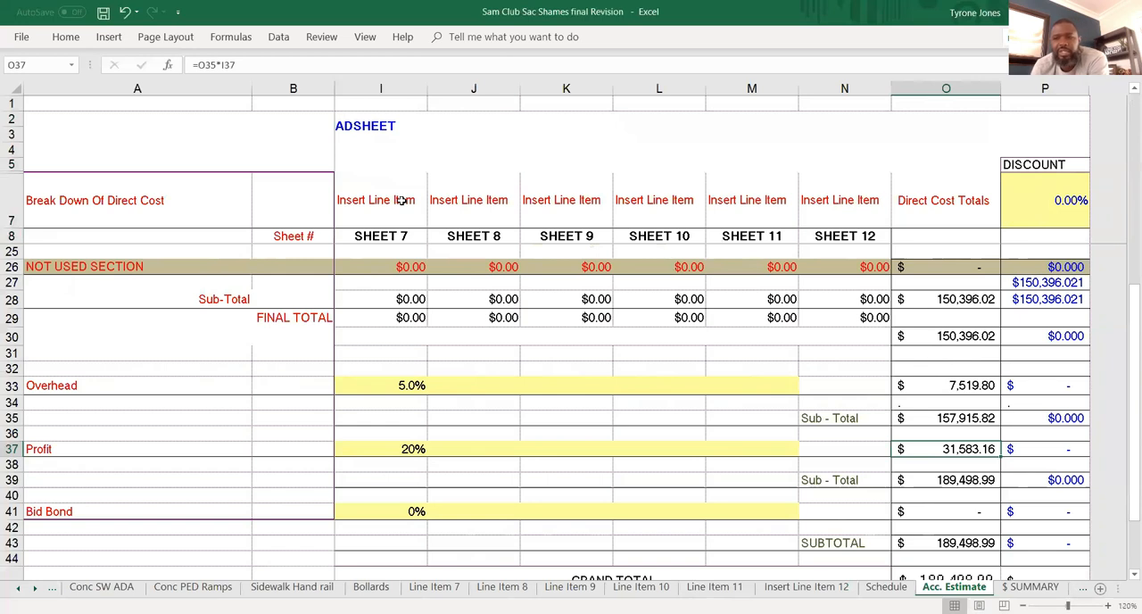
pyautogui.click(474, 317)
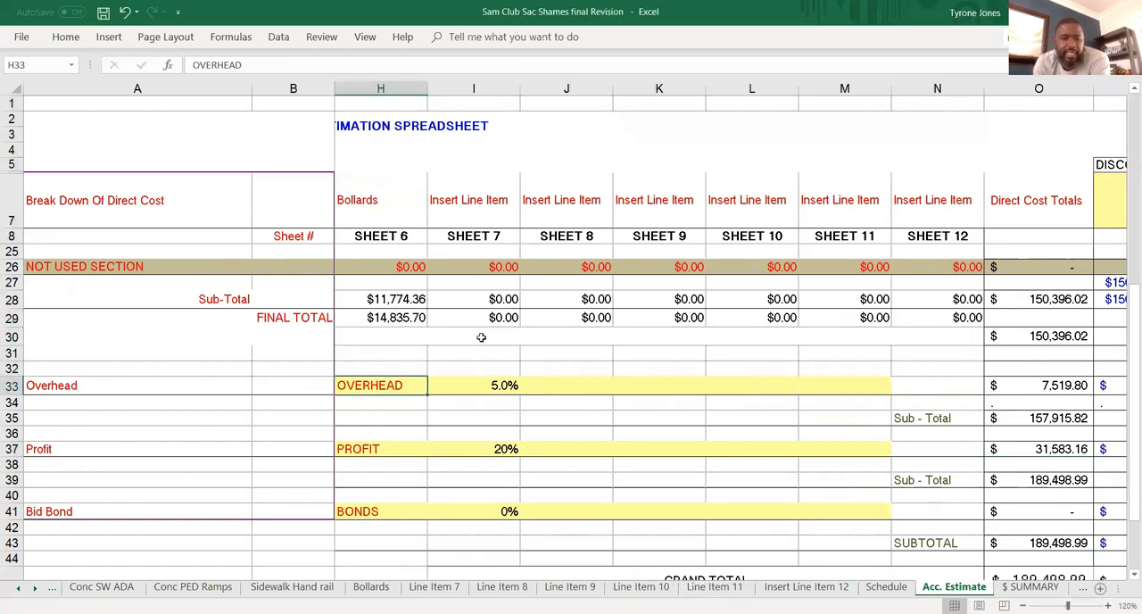
pyautogui.click(565, 402)
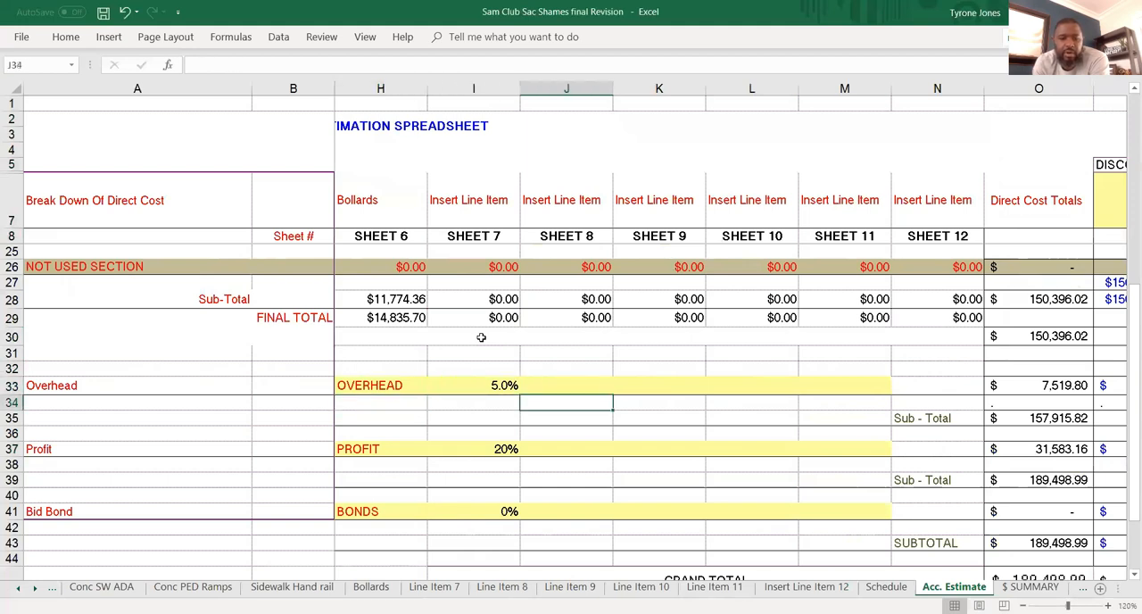
pyautogui.click(473, 417)
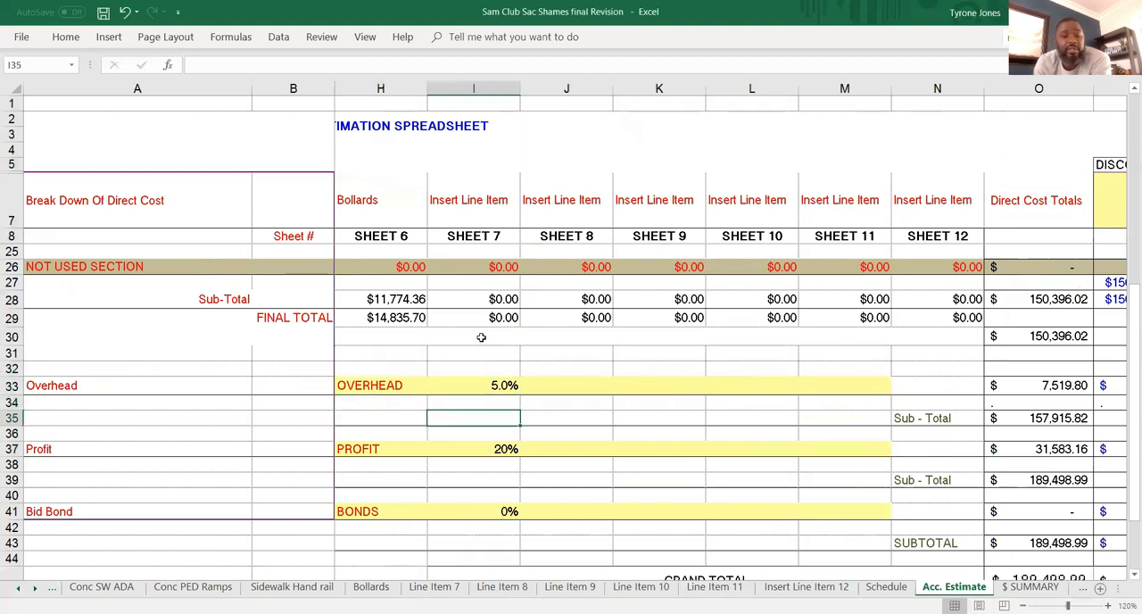
pyautogui.click(475, 510)
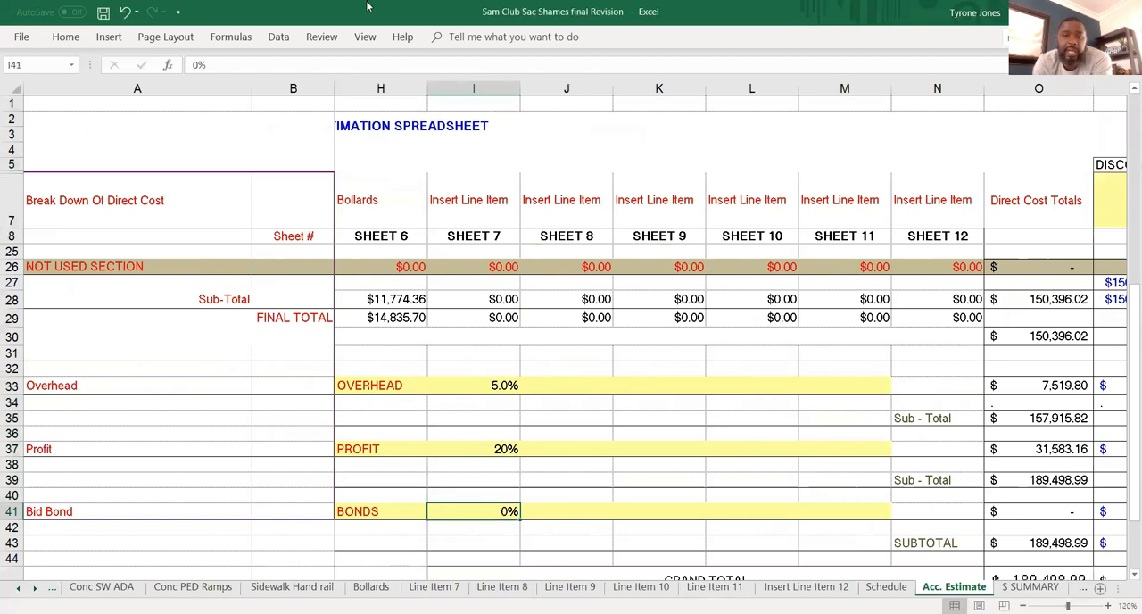